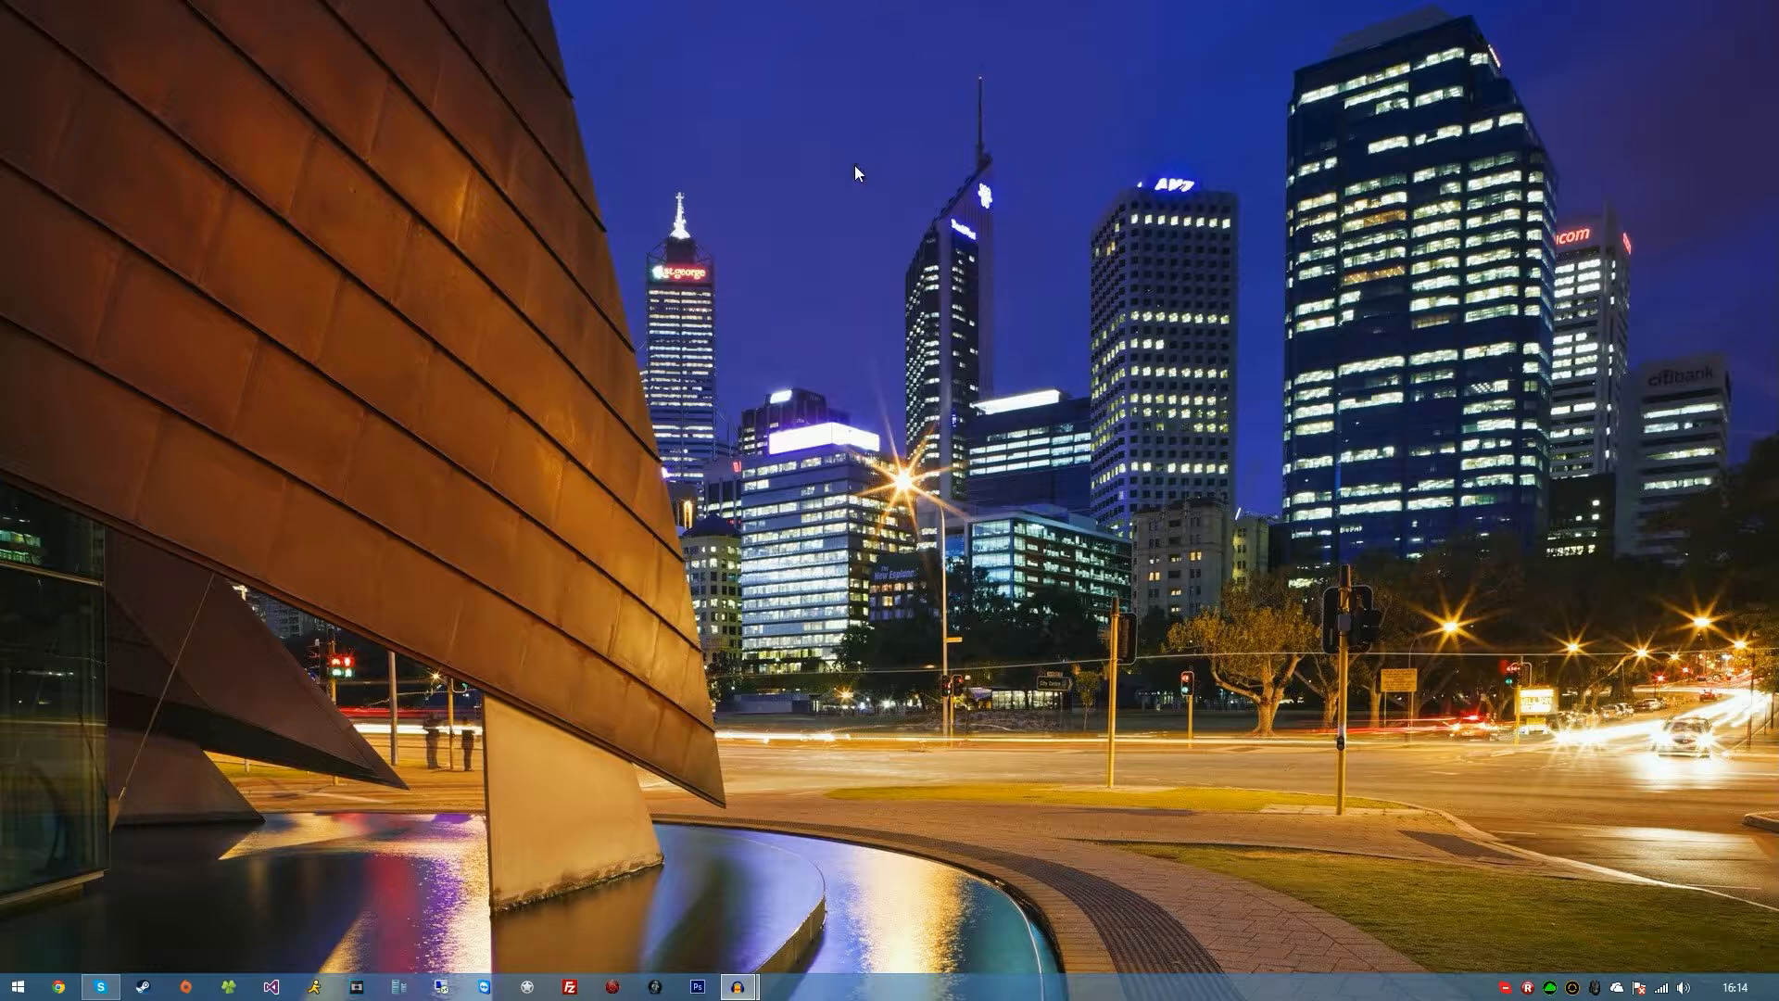
{"action": "mouse_move", "coordinate": [760, 223]}
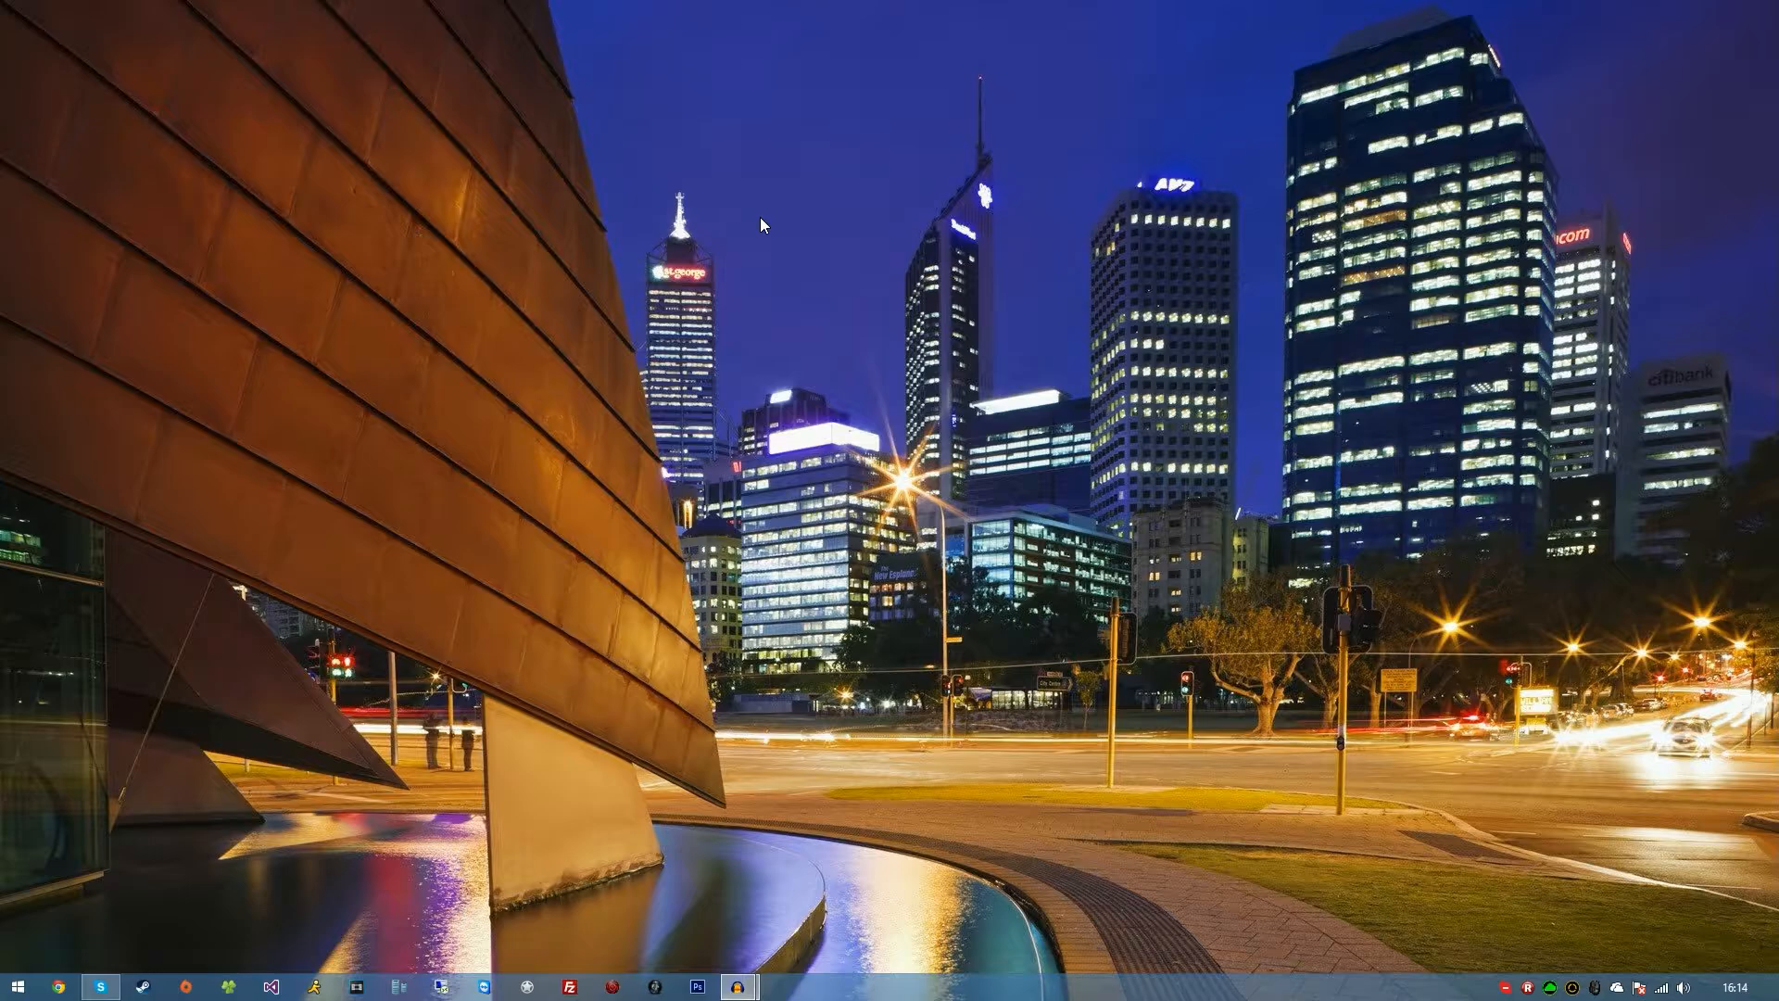
{"action": "mouse_move", "coordinate": [223, 871]}
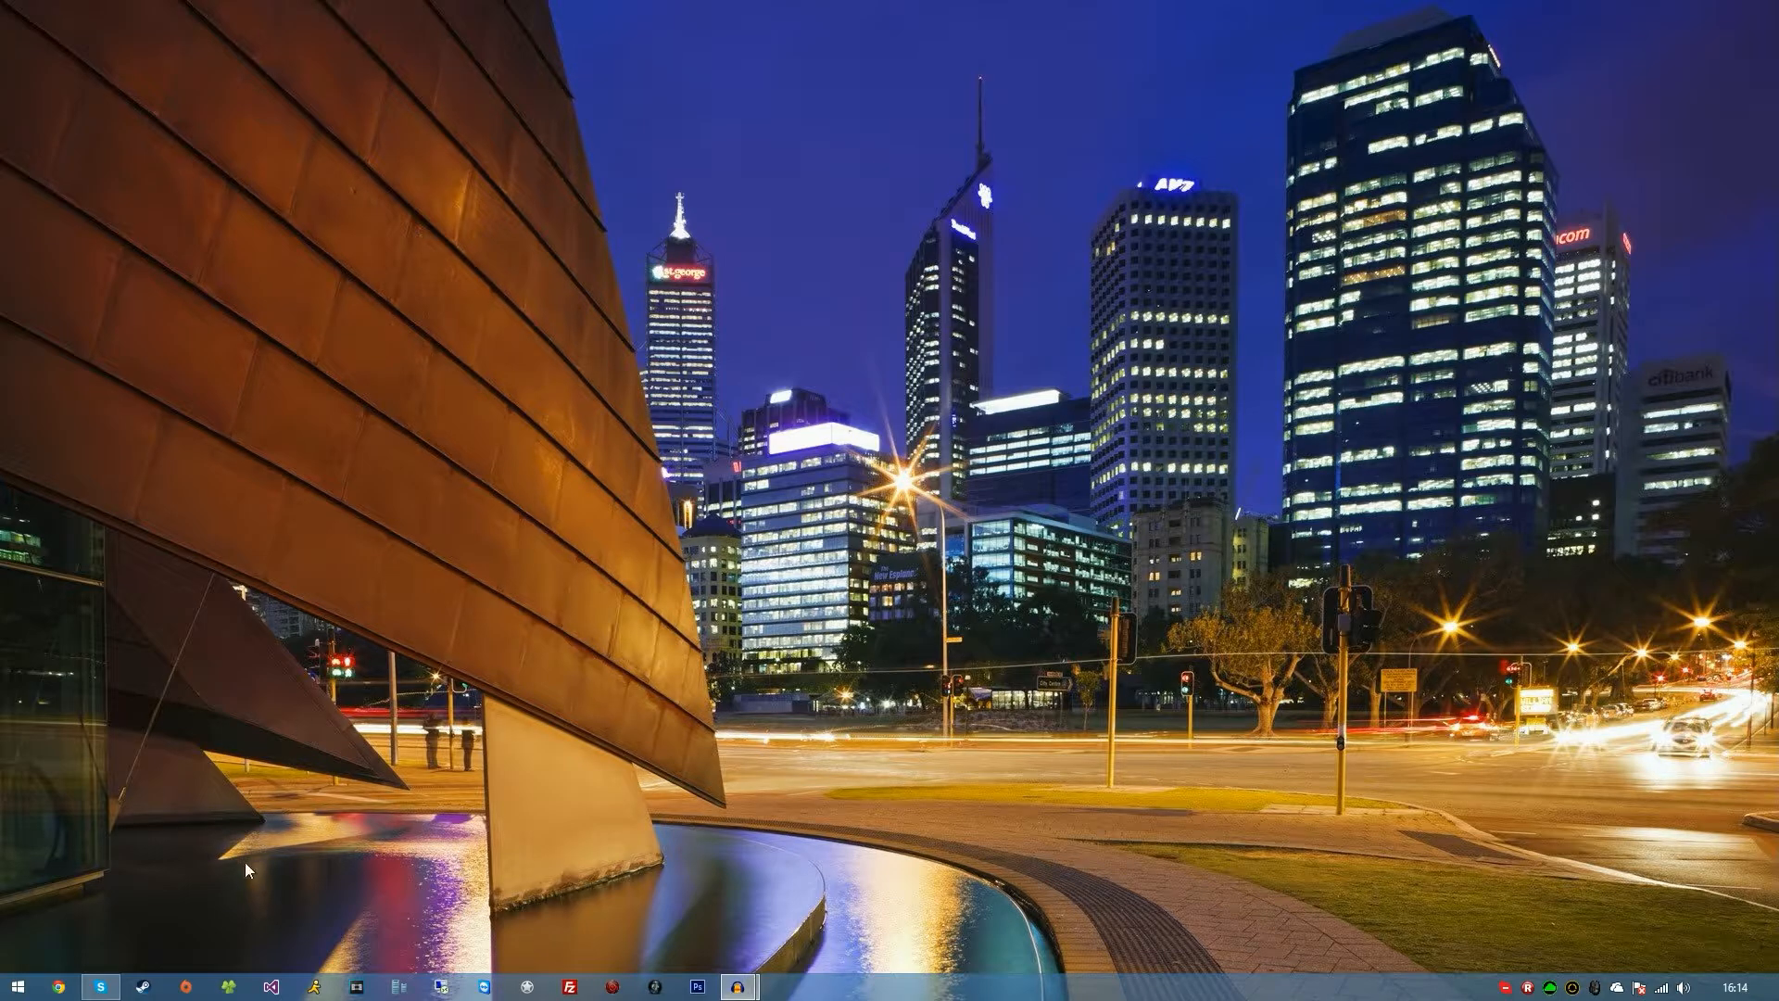
{"action": "mouse_move", "coordinate": [360, 682]}
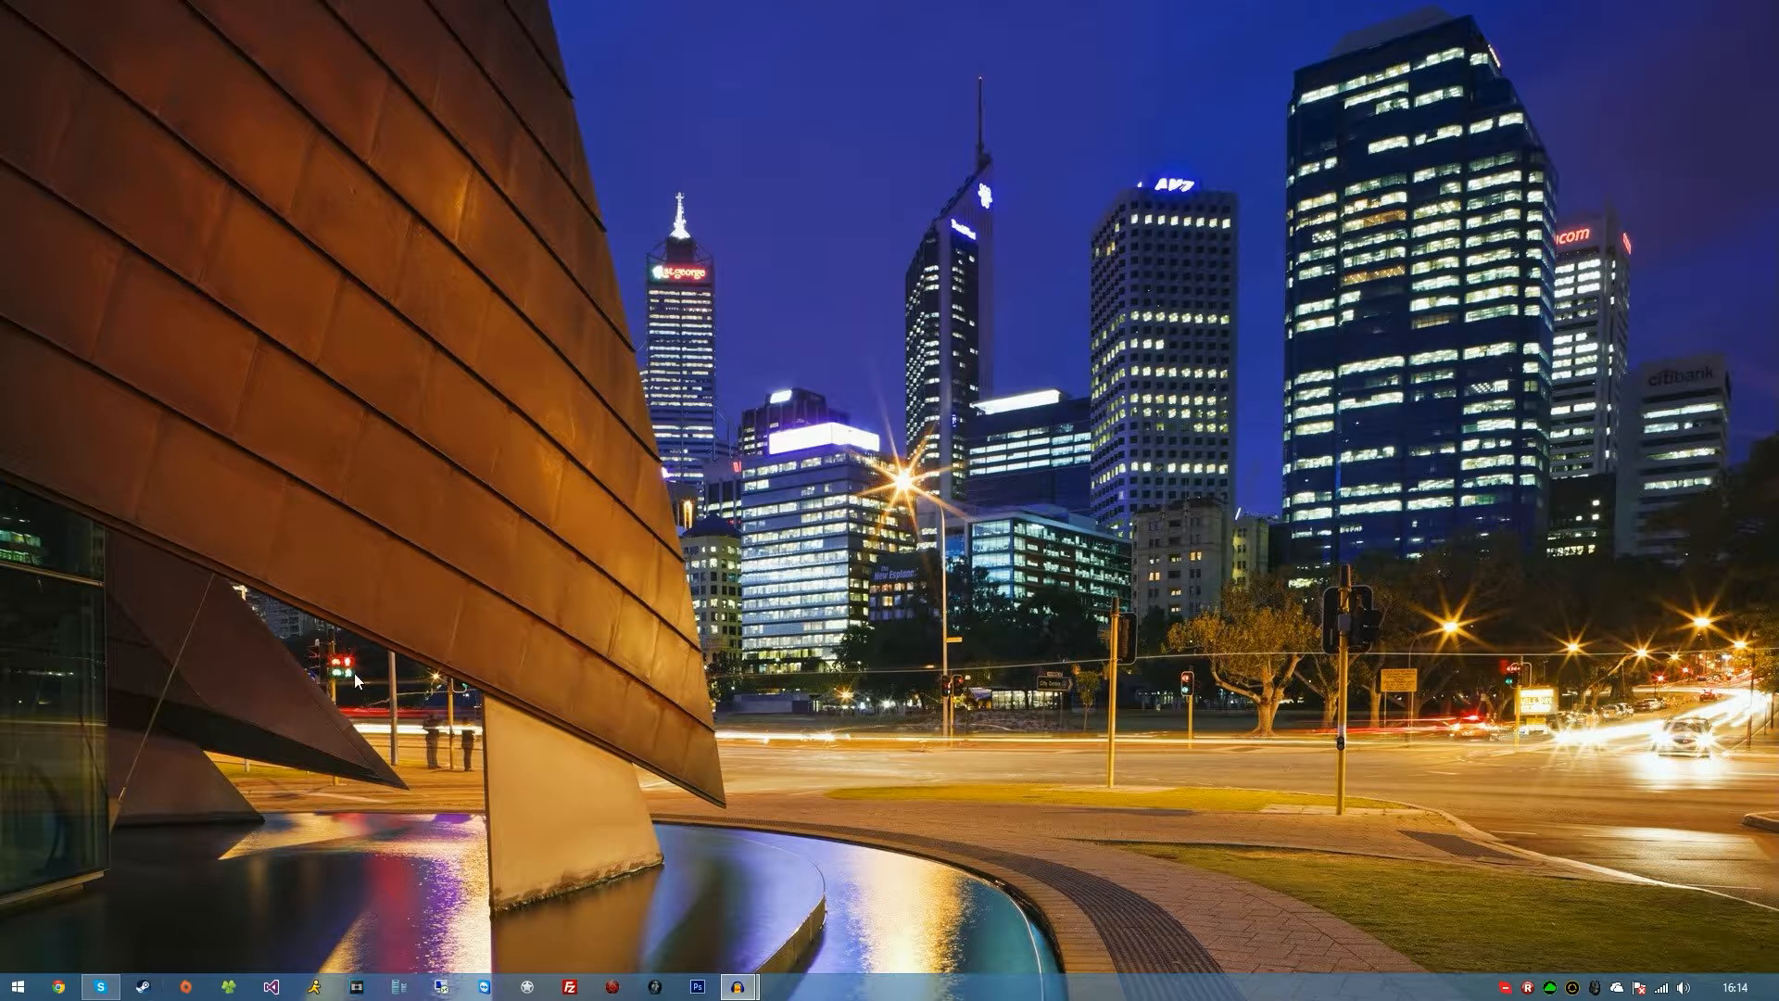
{"action": "mouse_move", "coordinate": [991, 723]}
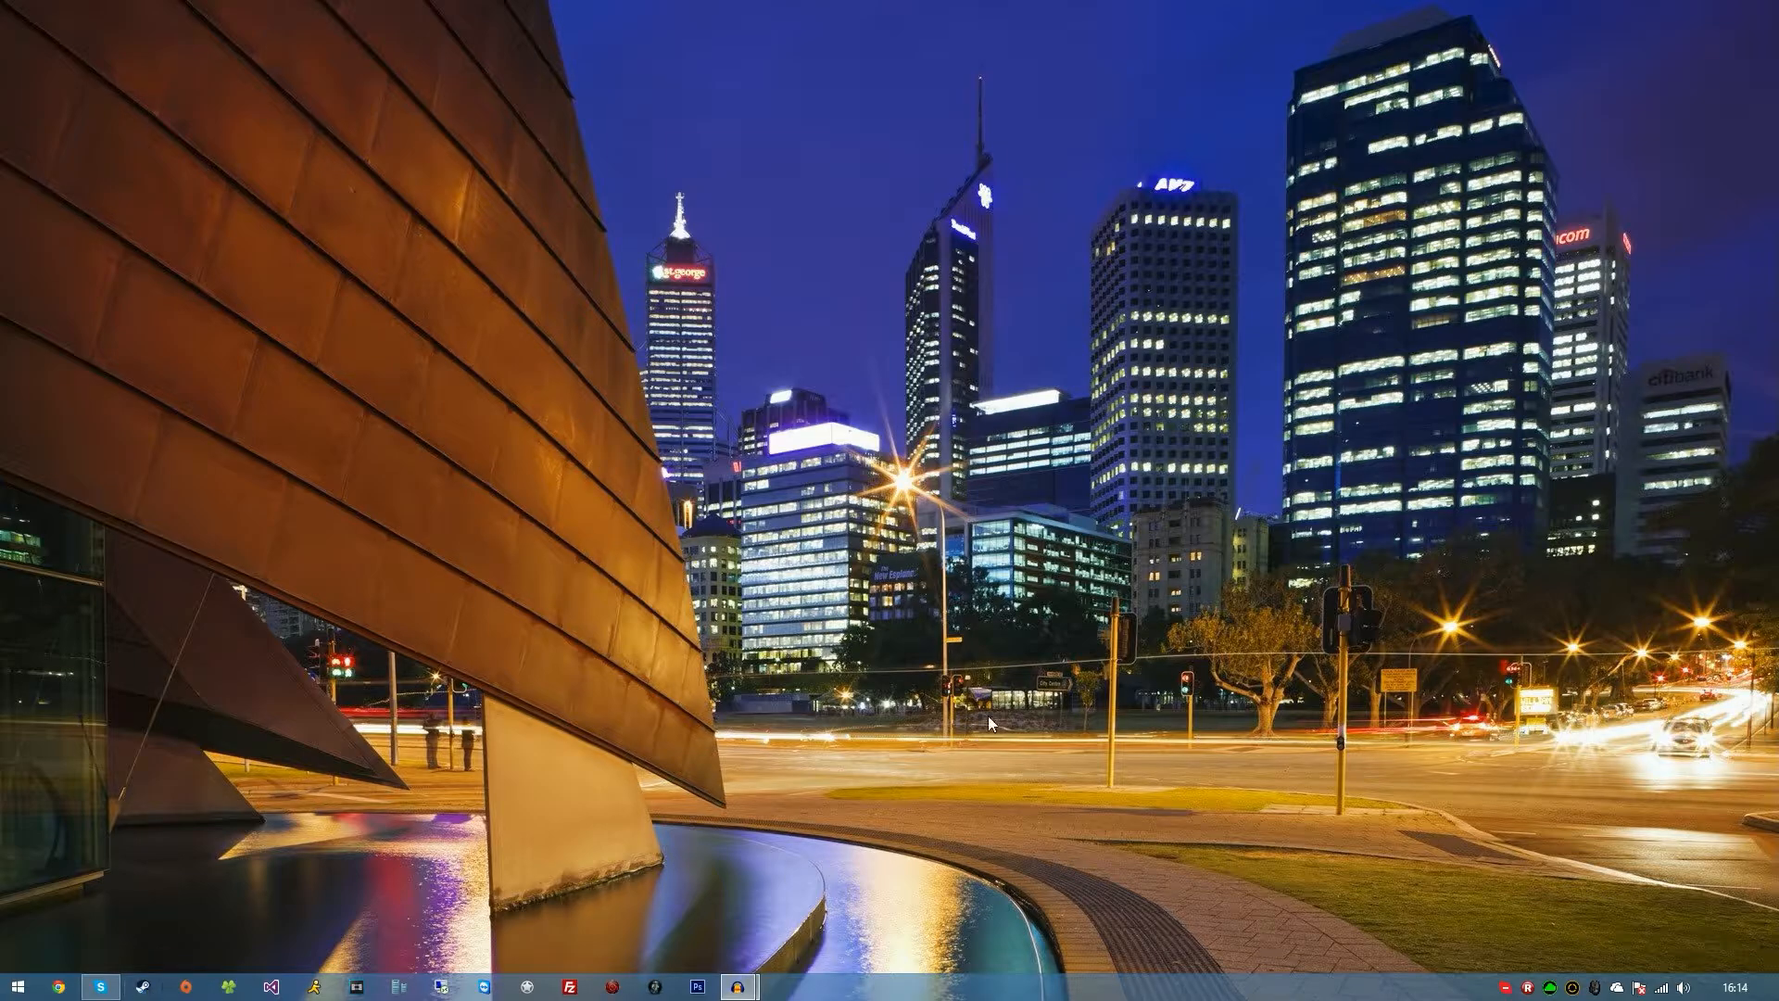
{"action": "mouse_move", "coordinate": [136, 984]}
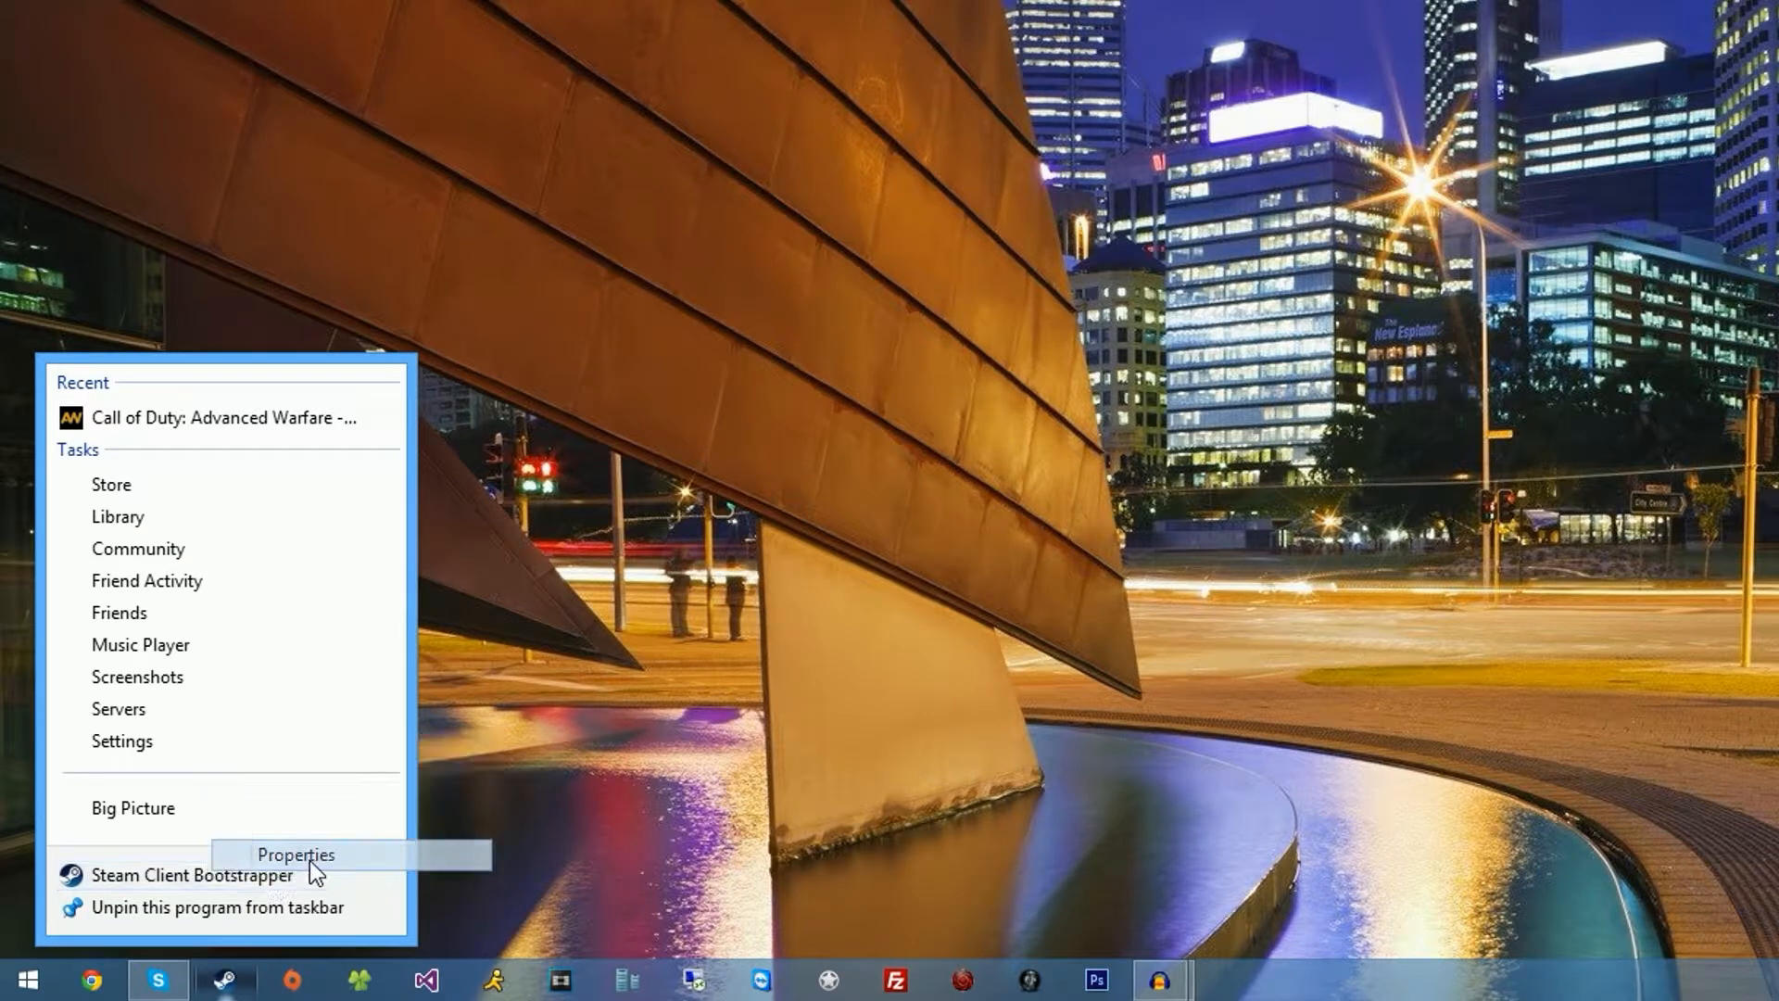
Reach the Steam install folder via the shortcut's Properties and Open File Location
{"action": "left_click", "coordinate": [294, 855]}
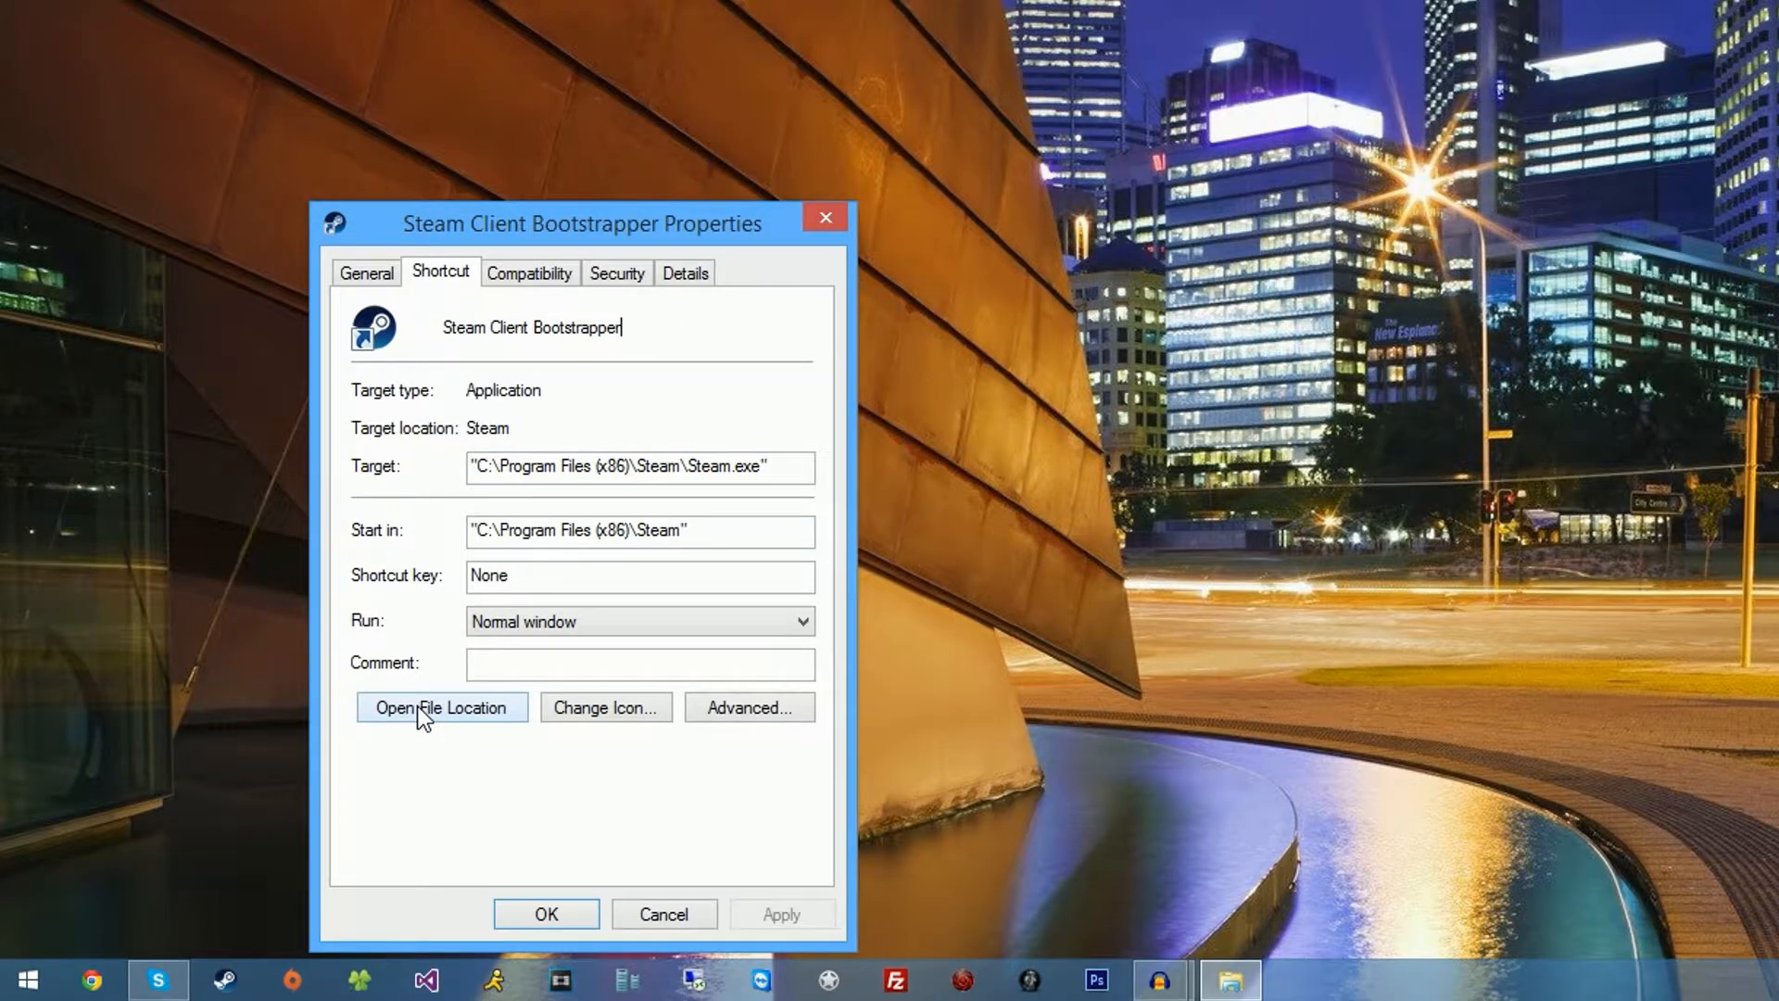
{"action": "left_click", "coordinate": [441, 708]}
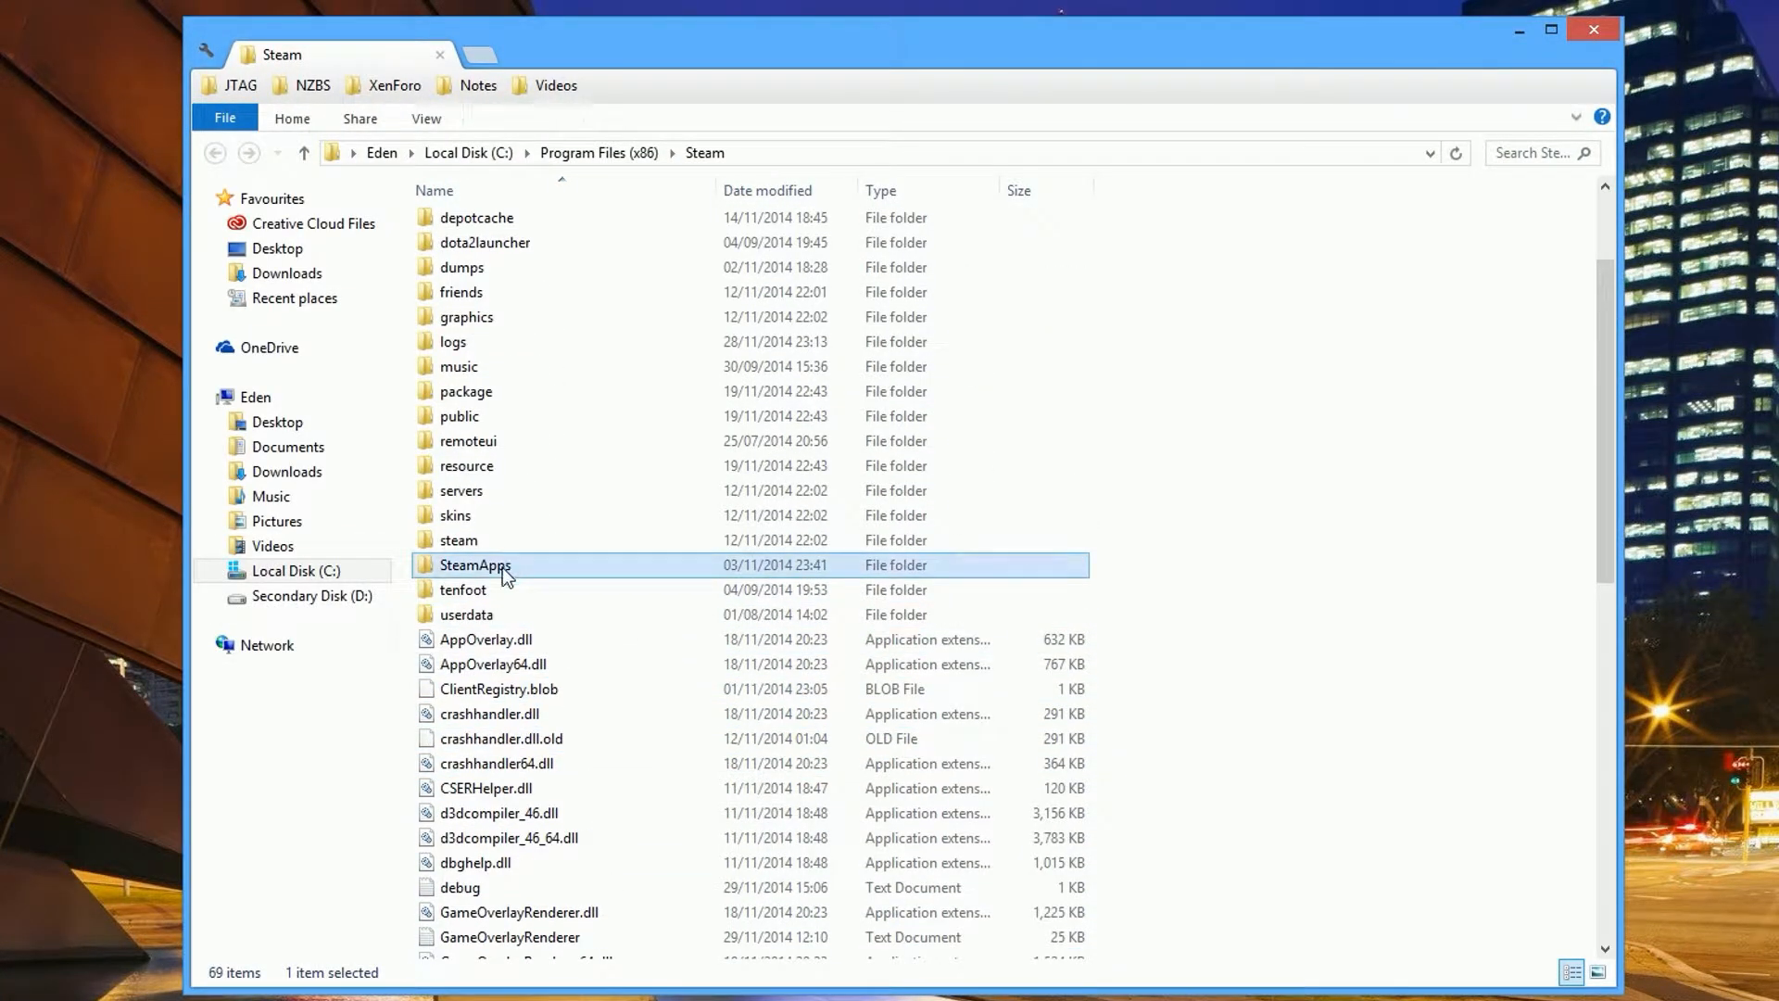
Navigate SteamApps > common > Call of Duty Advanced Warfare > players2 to see the config files
{"action": "double_click", "coordinate": [474, 565]}
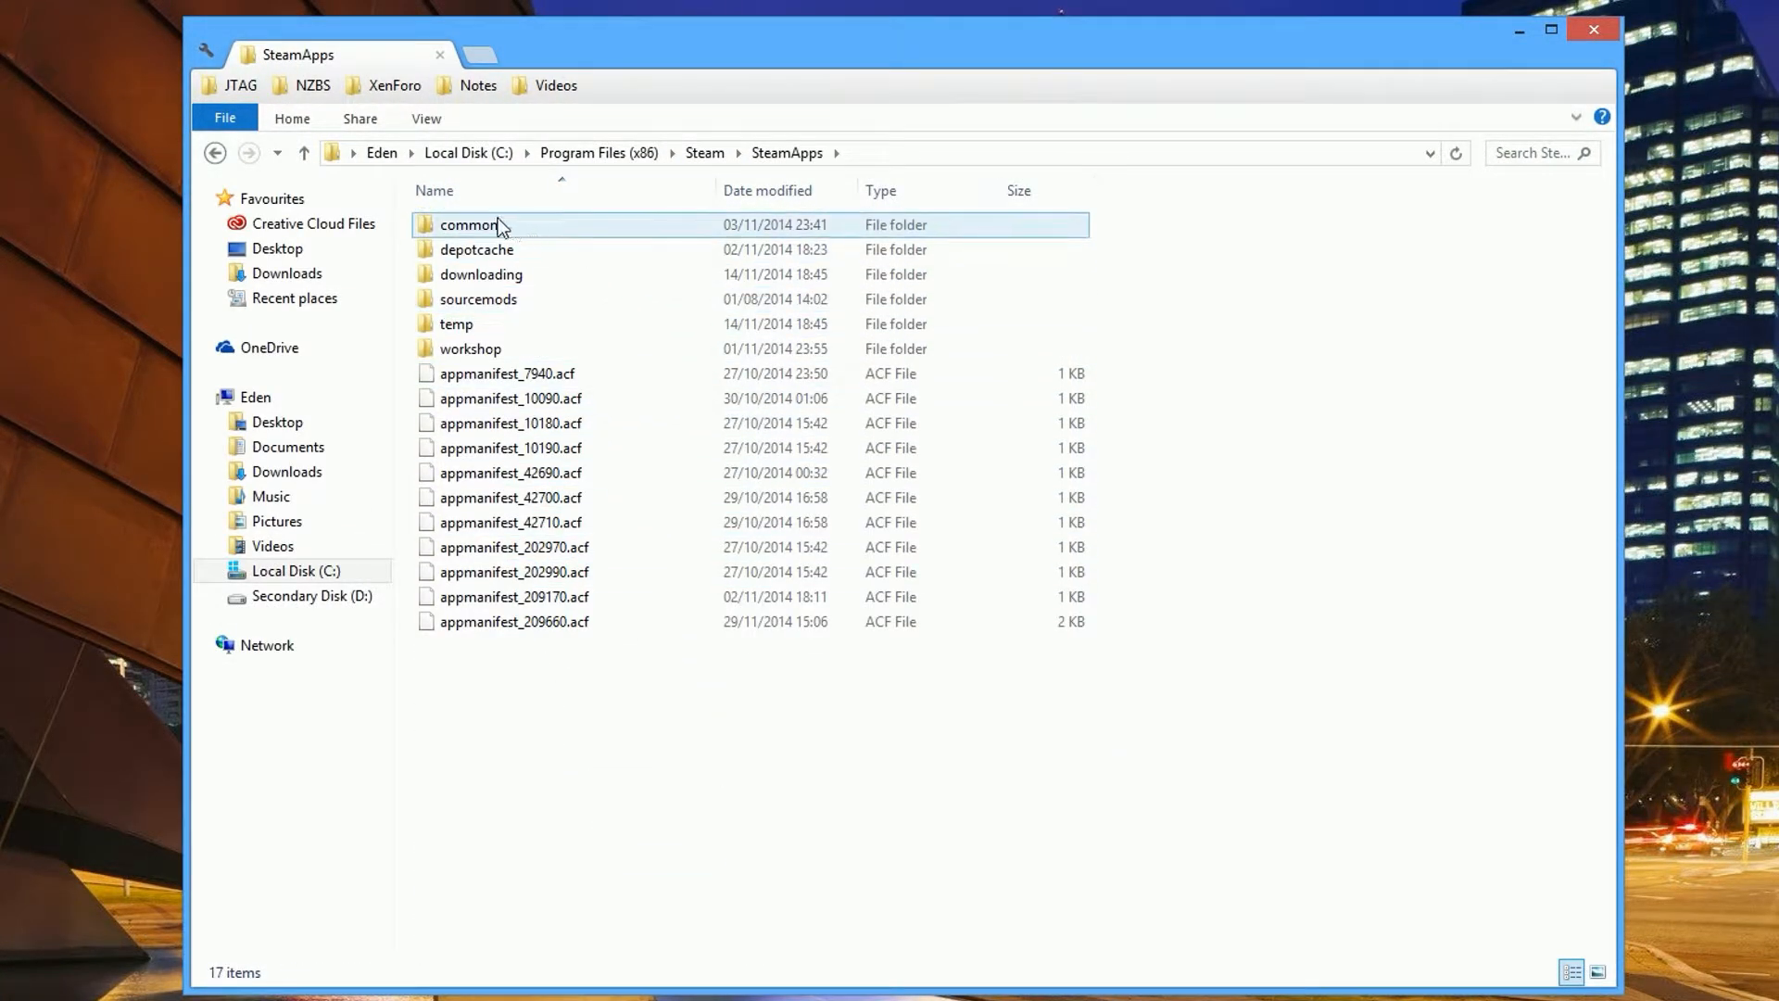
{"action": "double_click", "coordinate": [467, 225]}
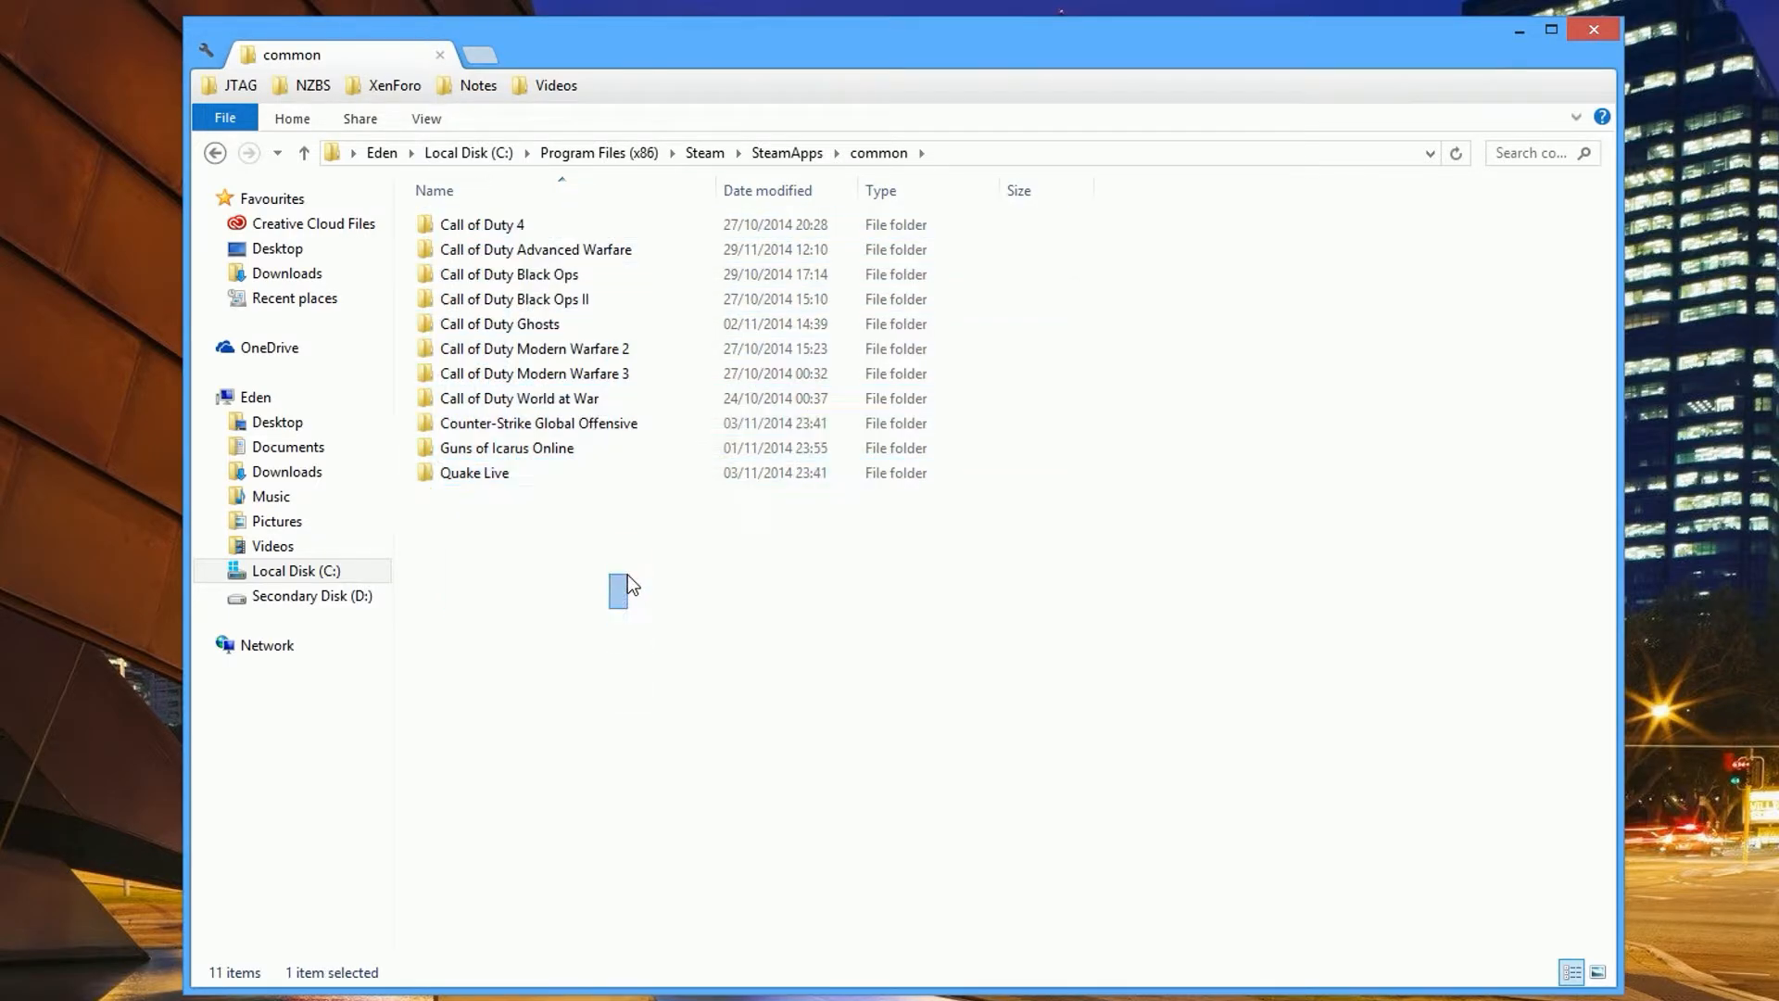
{"action": "left_click", "coordinate": [534, 249]}
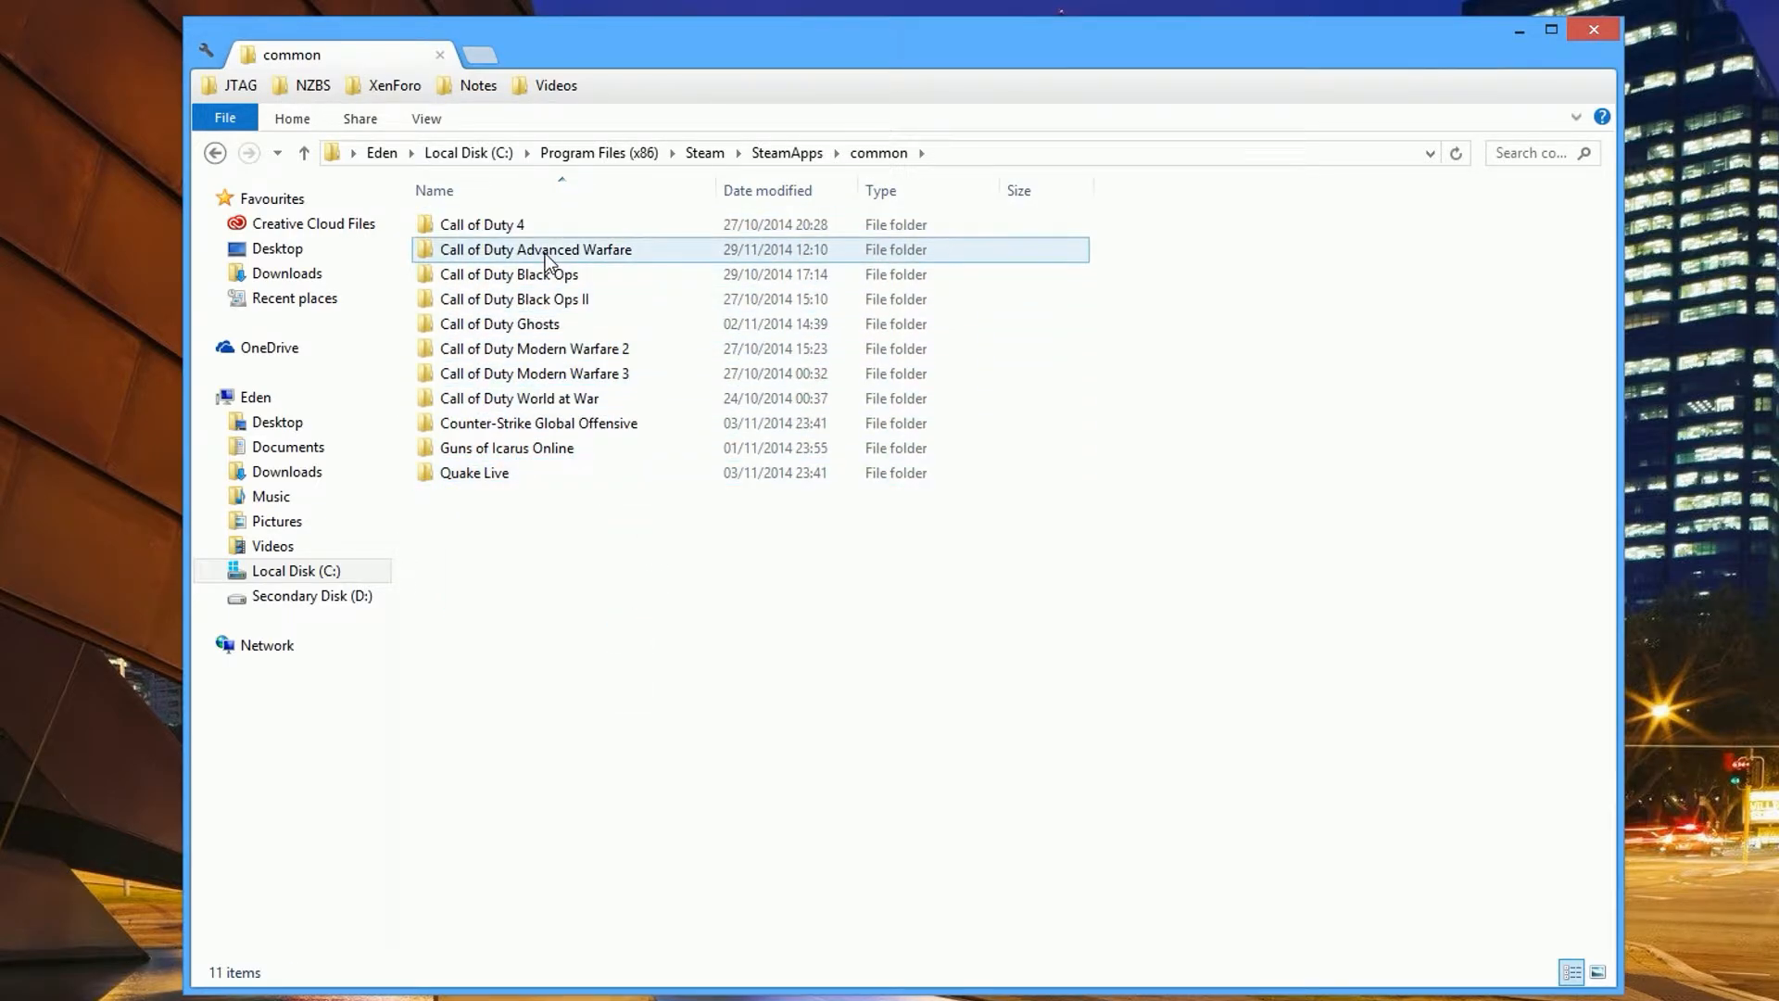
{"action": "double_click", "coordinate": [533, 248]}
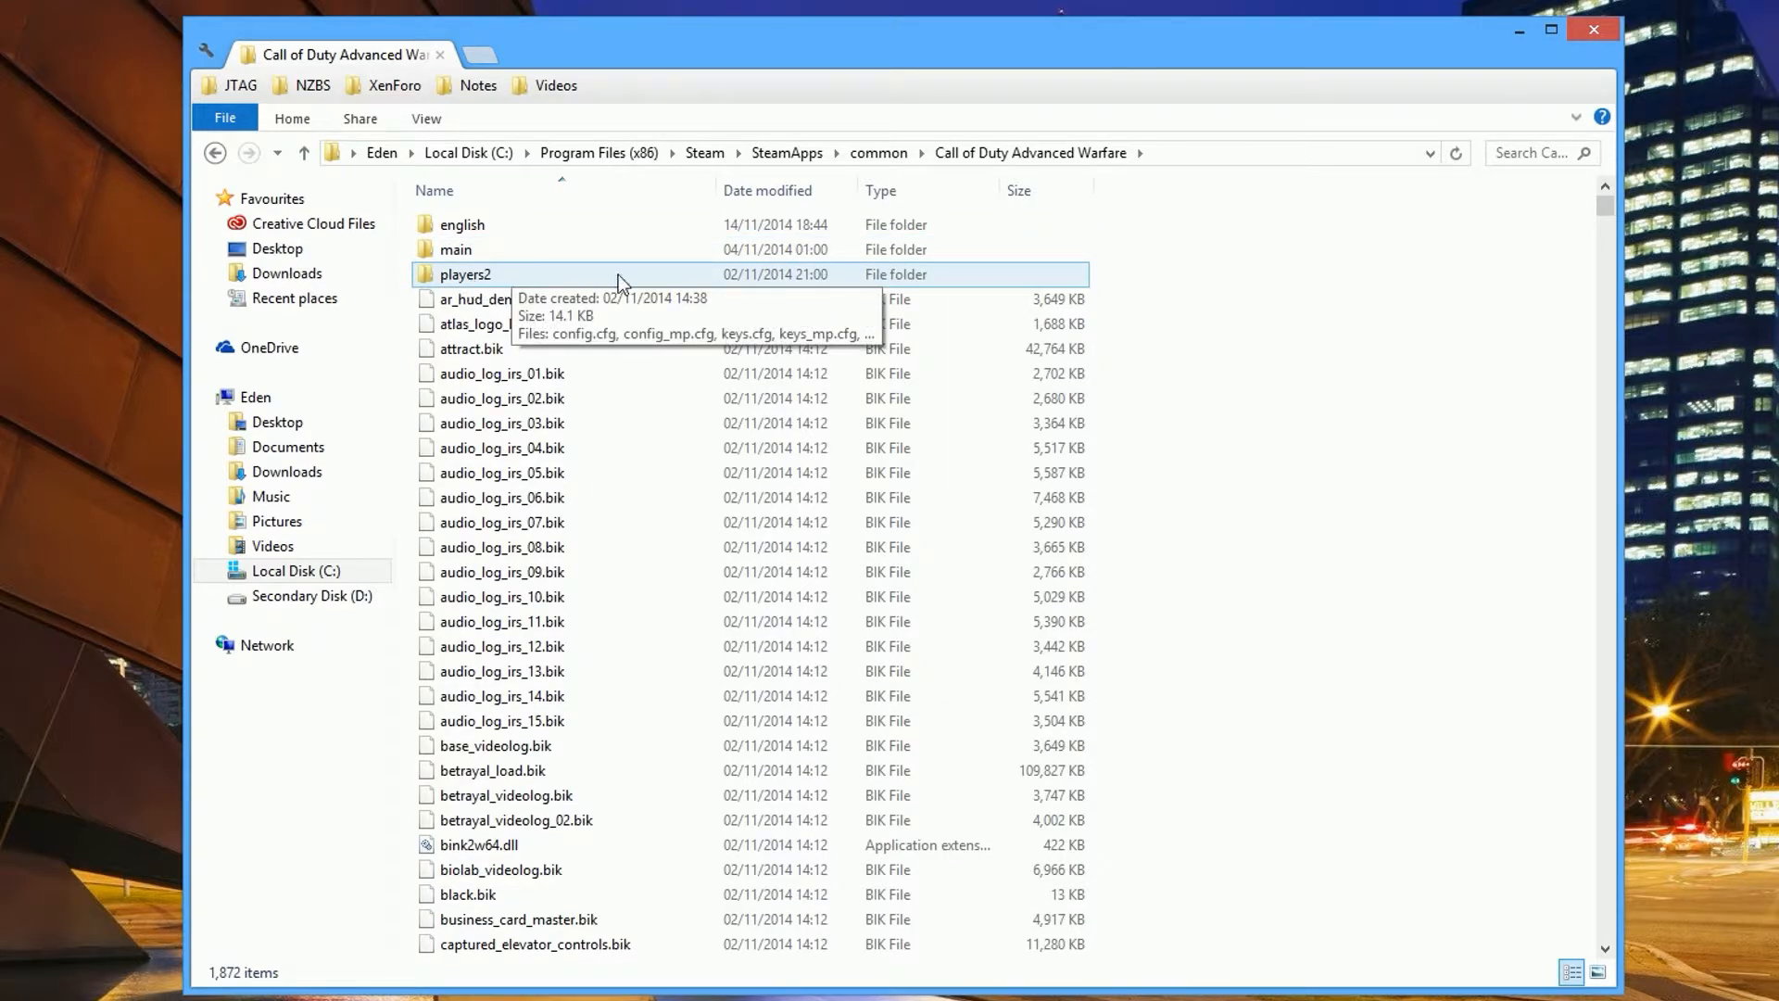
{"action": "double_click", "coordinate": [453, 274]}
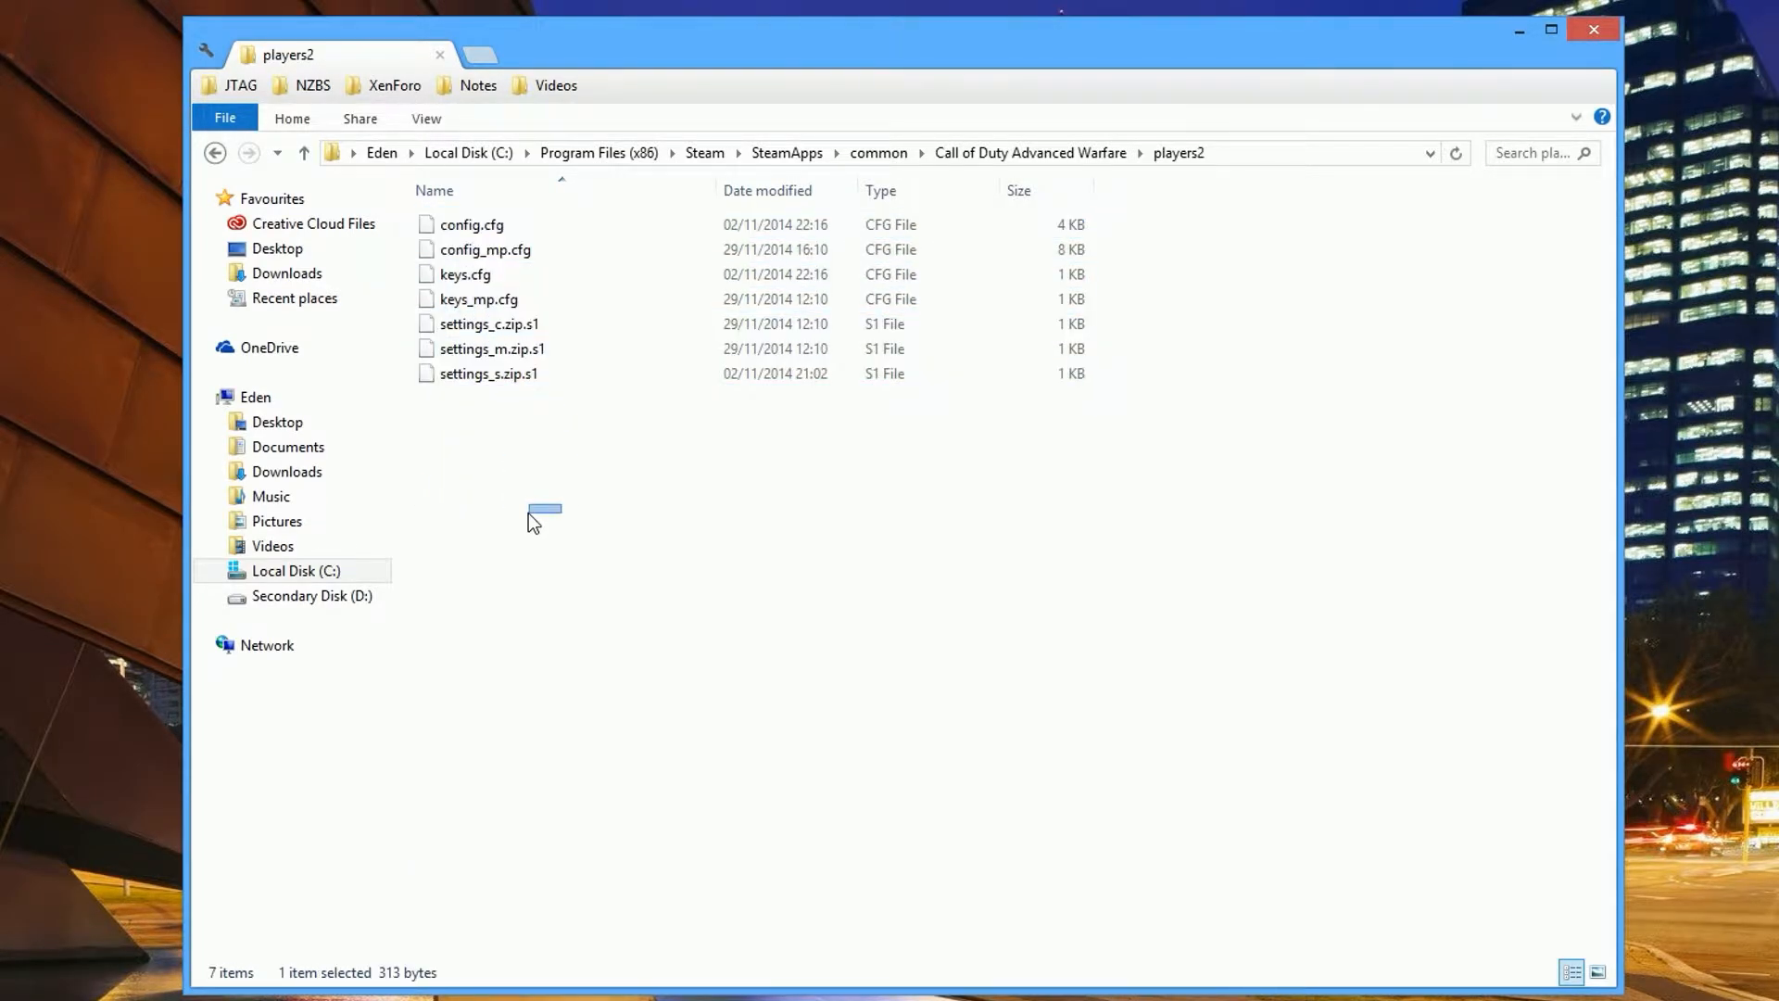
{"action": "left_click", "coordinate": [465, 275]}
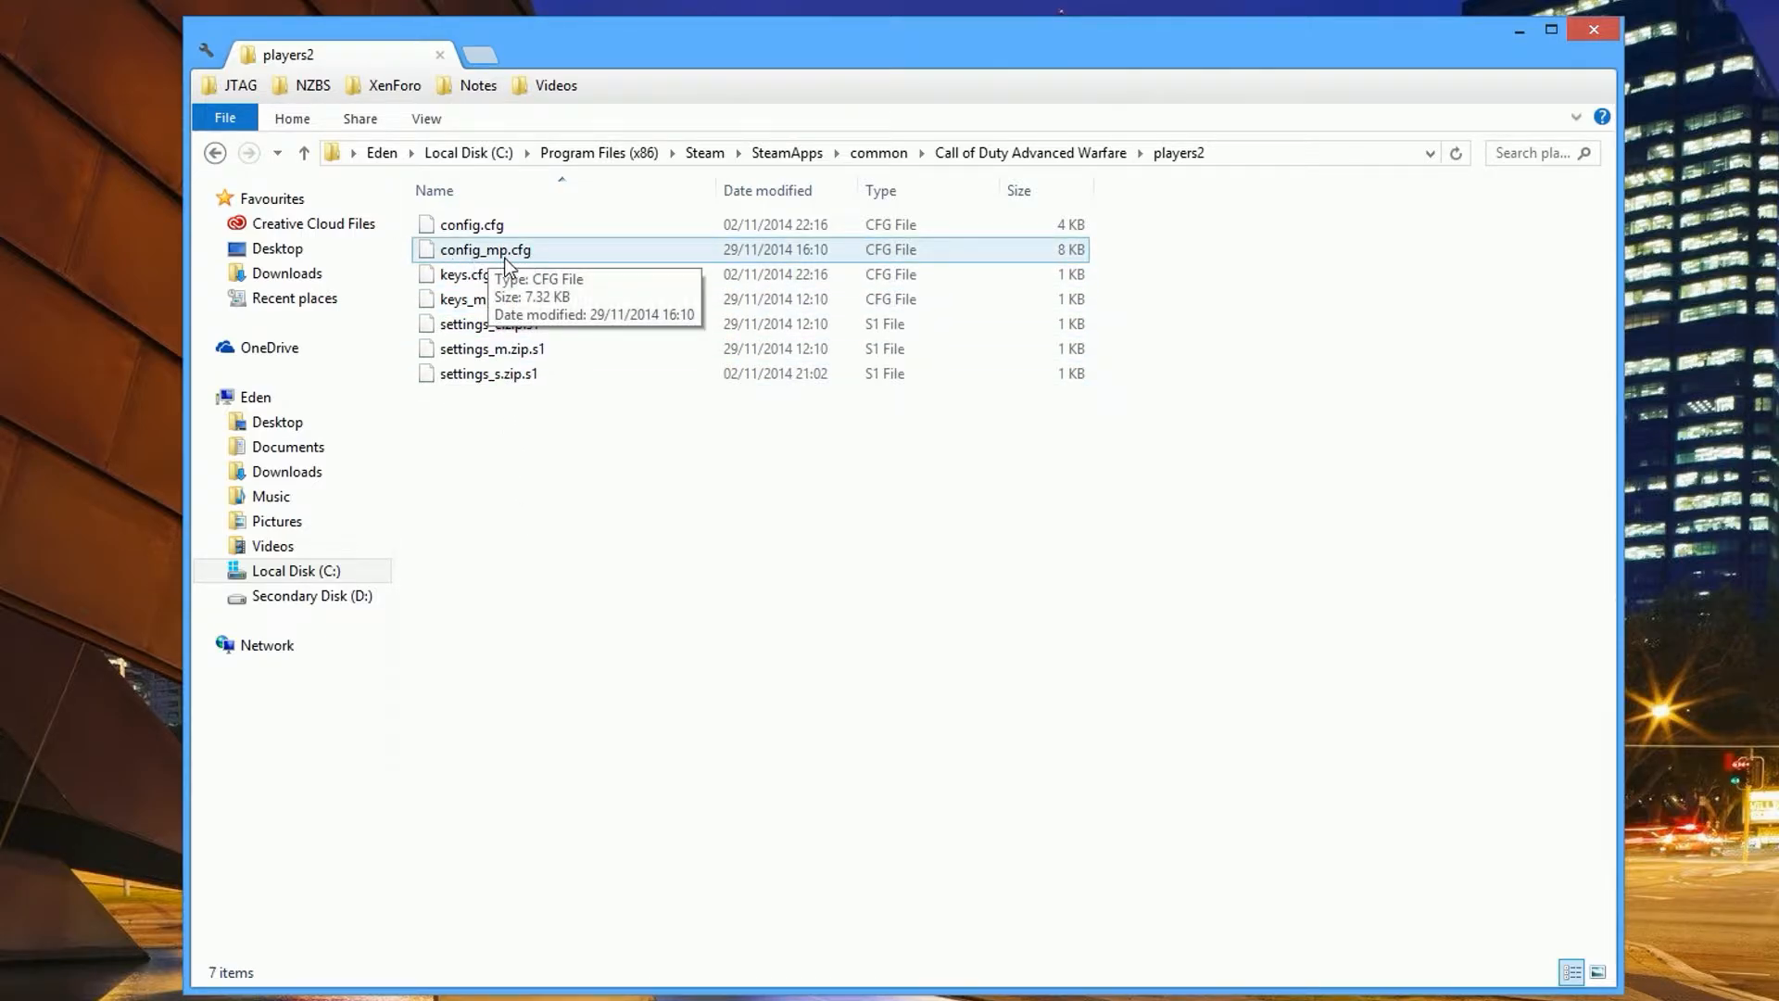
Bring up the context menu for config_mp.cfg
{"action": "right_click", "coordinate": [472, 249]}
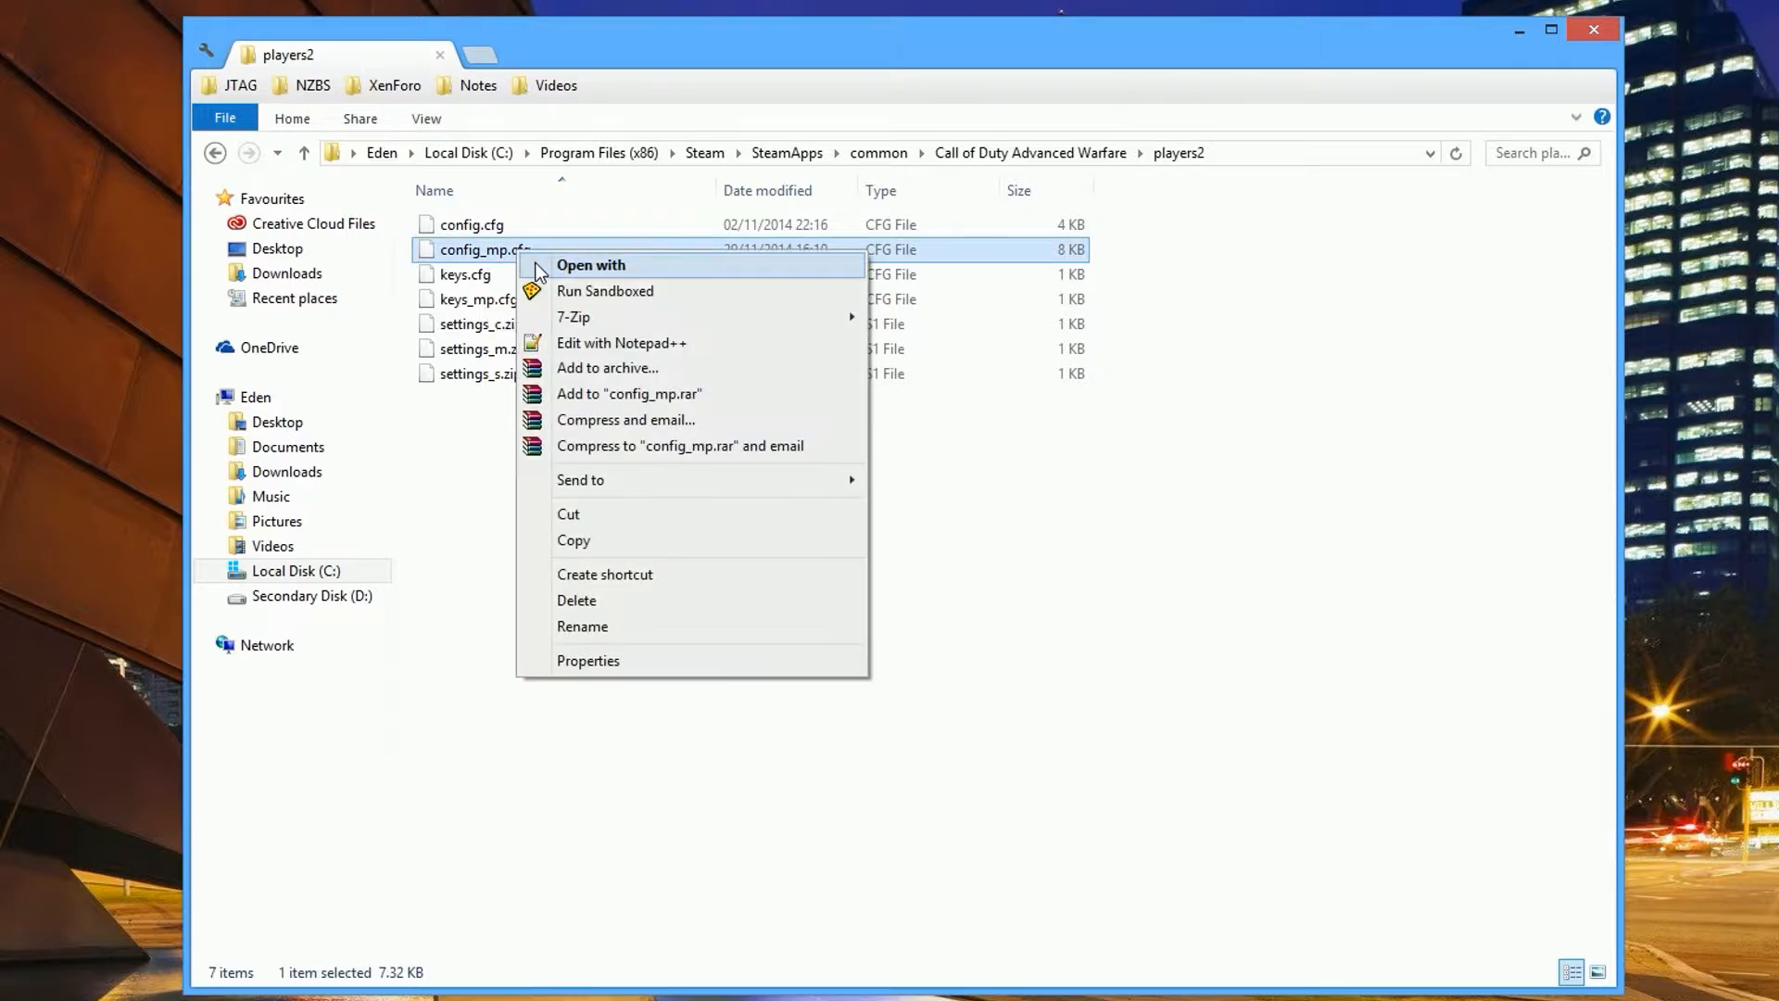
{"action": "mouse_move", "coordinate": [590, 352]}
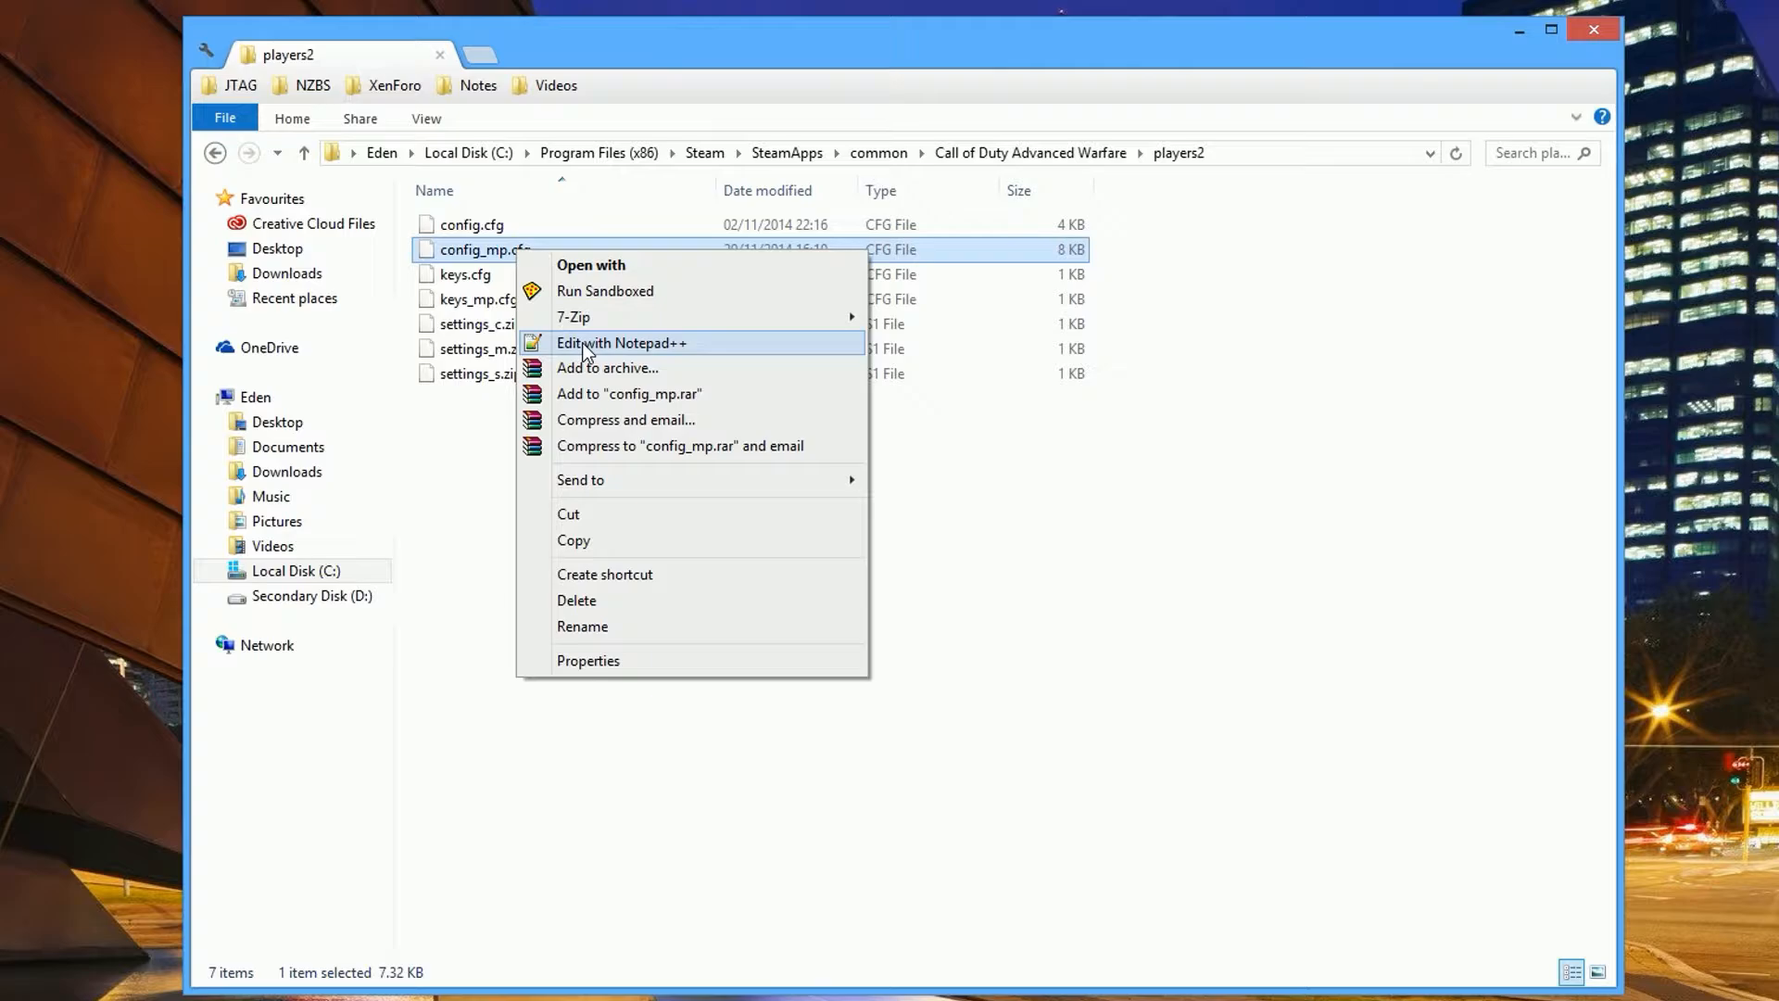
{"action": "mouse_move", "coordinate": [606, 335]}
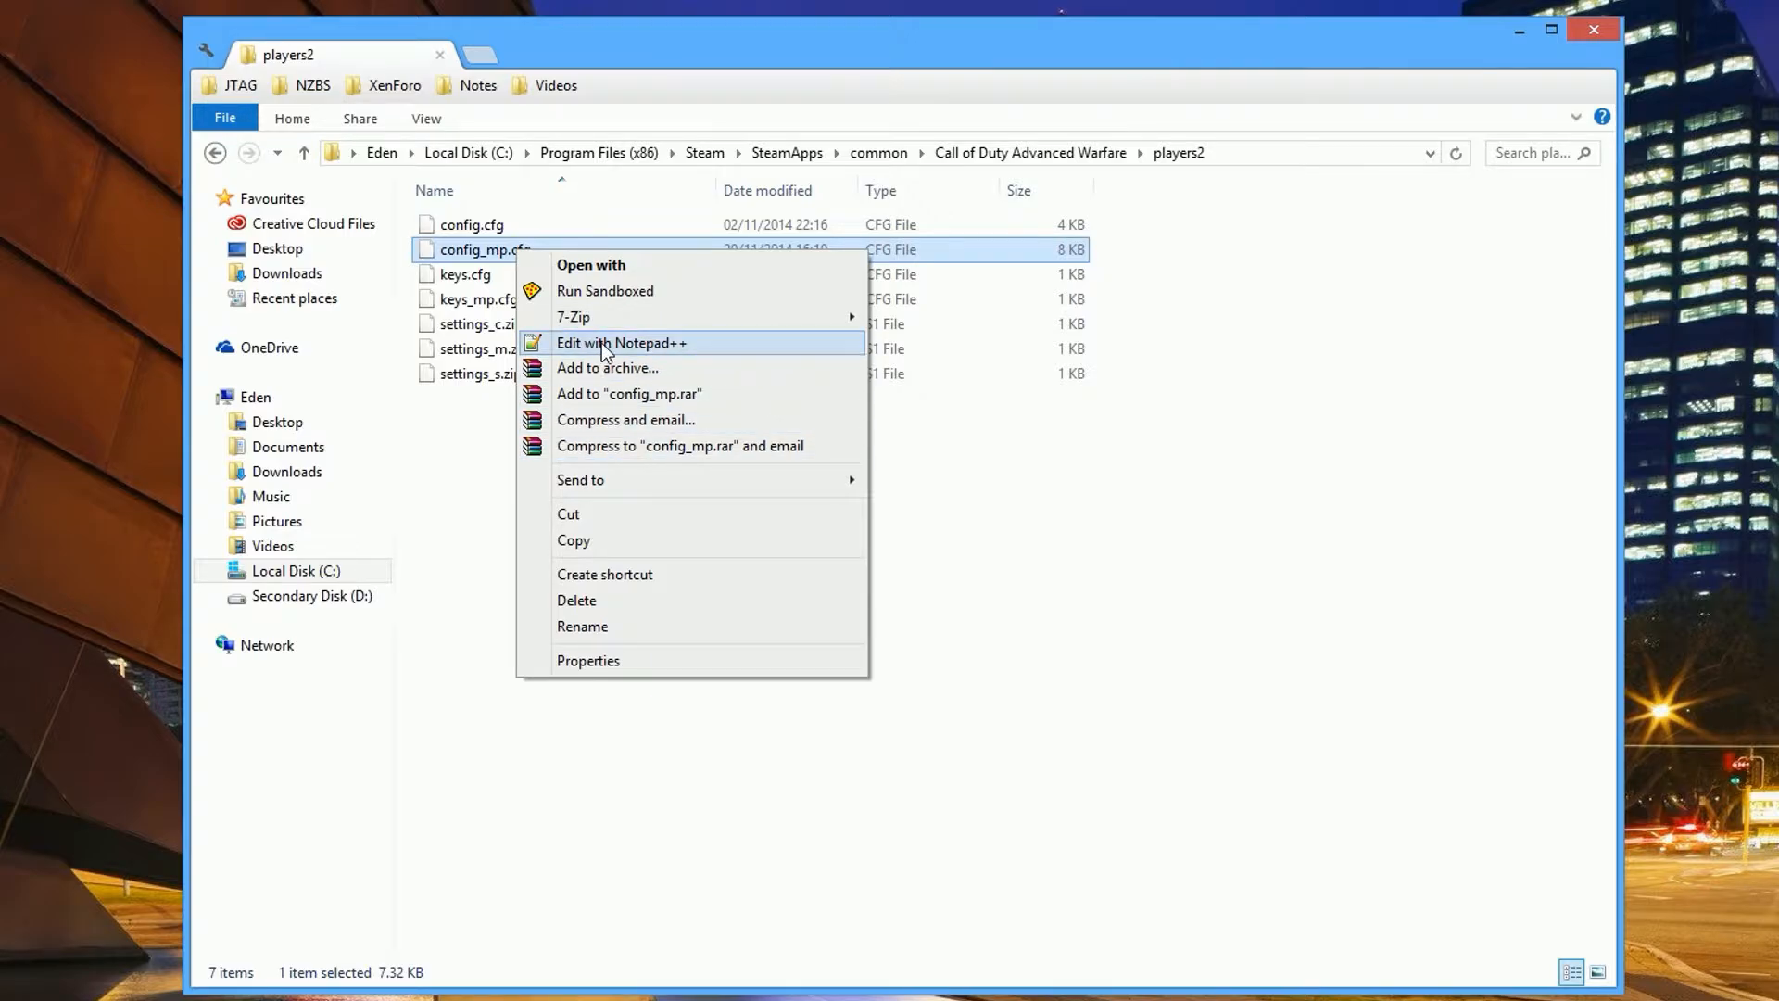
Edit config_mp.cfg in Notepad++ and search for 'ping' to land on the cl_maxPing line
{"action": "left_click", "coordinate": [623, 342]}
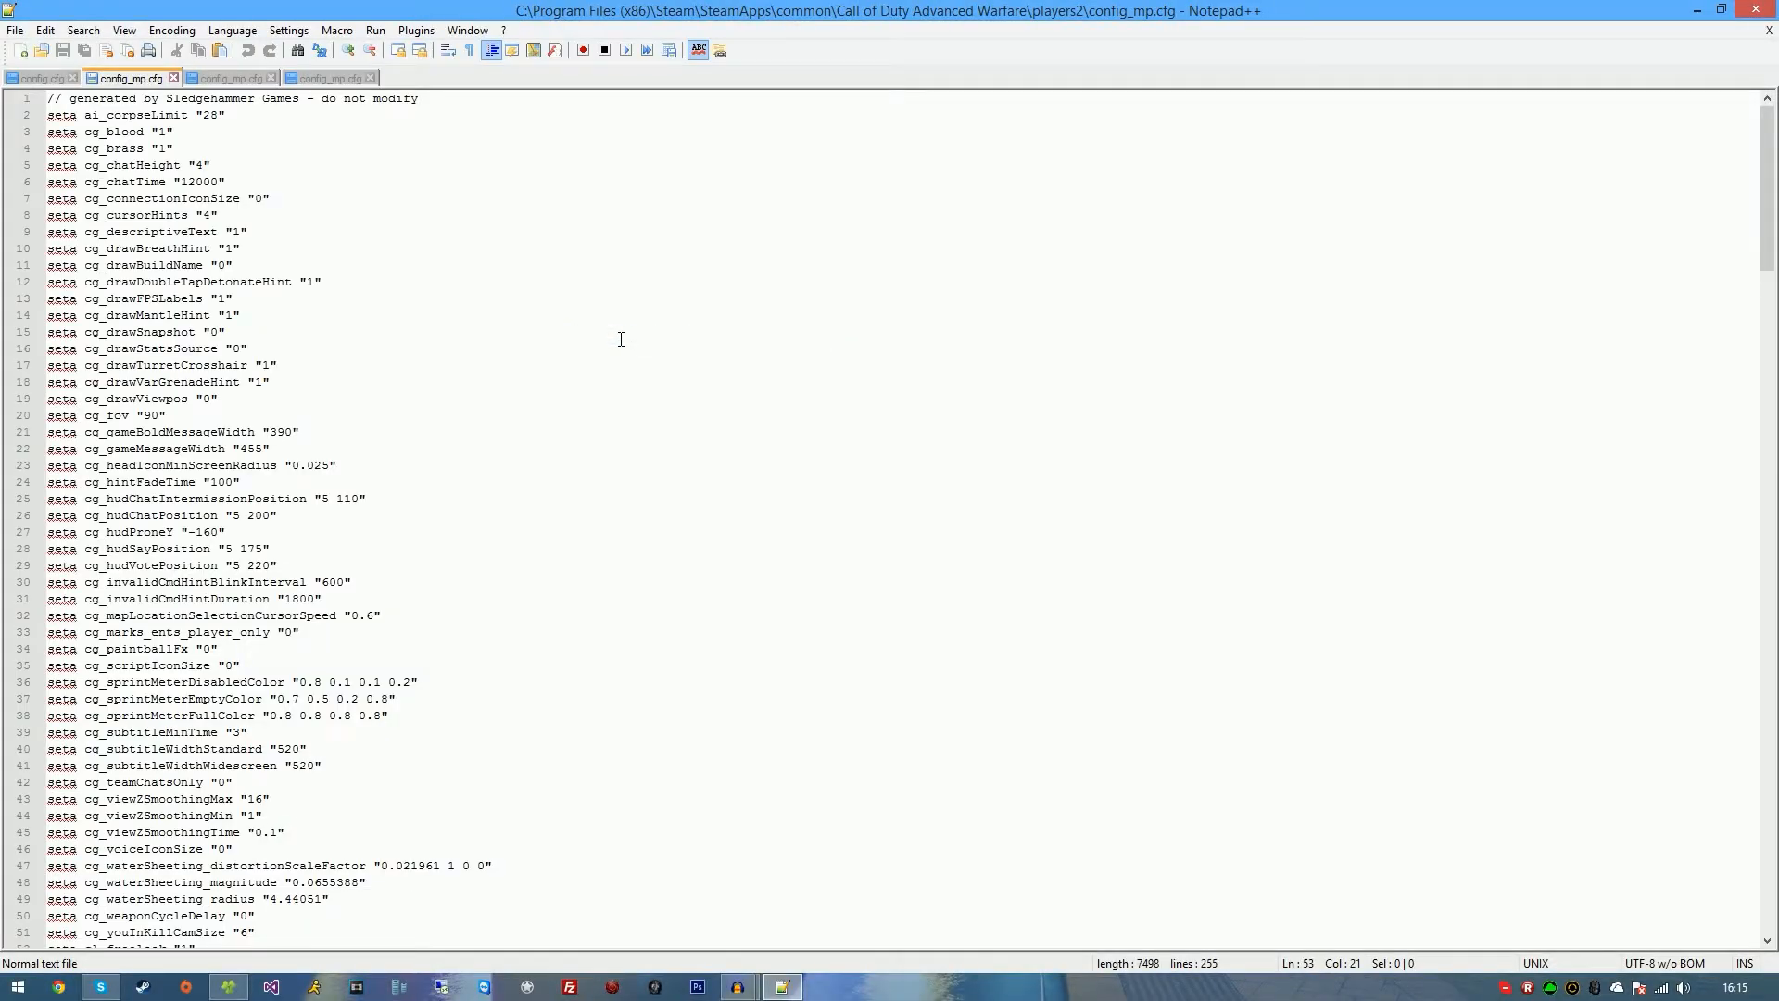
{"action": "mouse_move", "coordinate": [541, 367]}
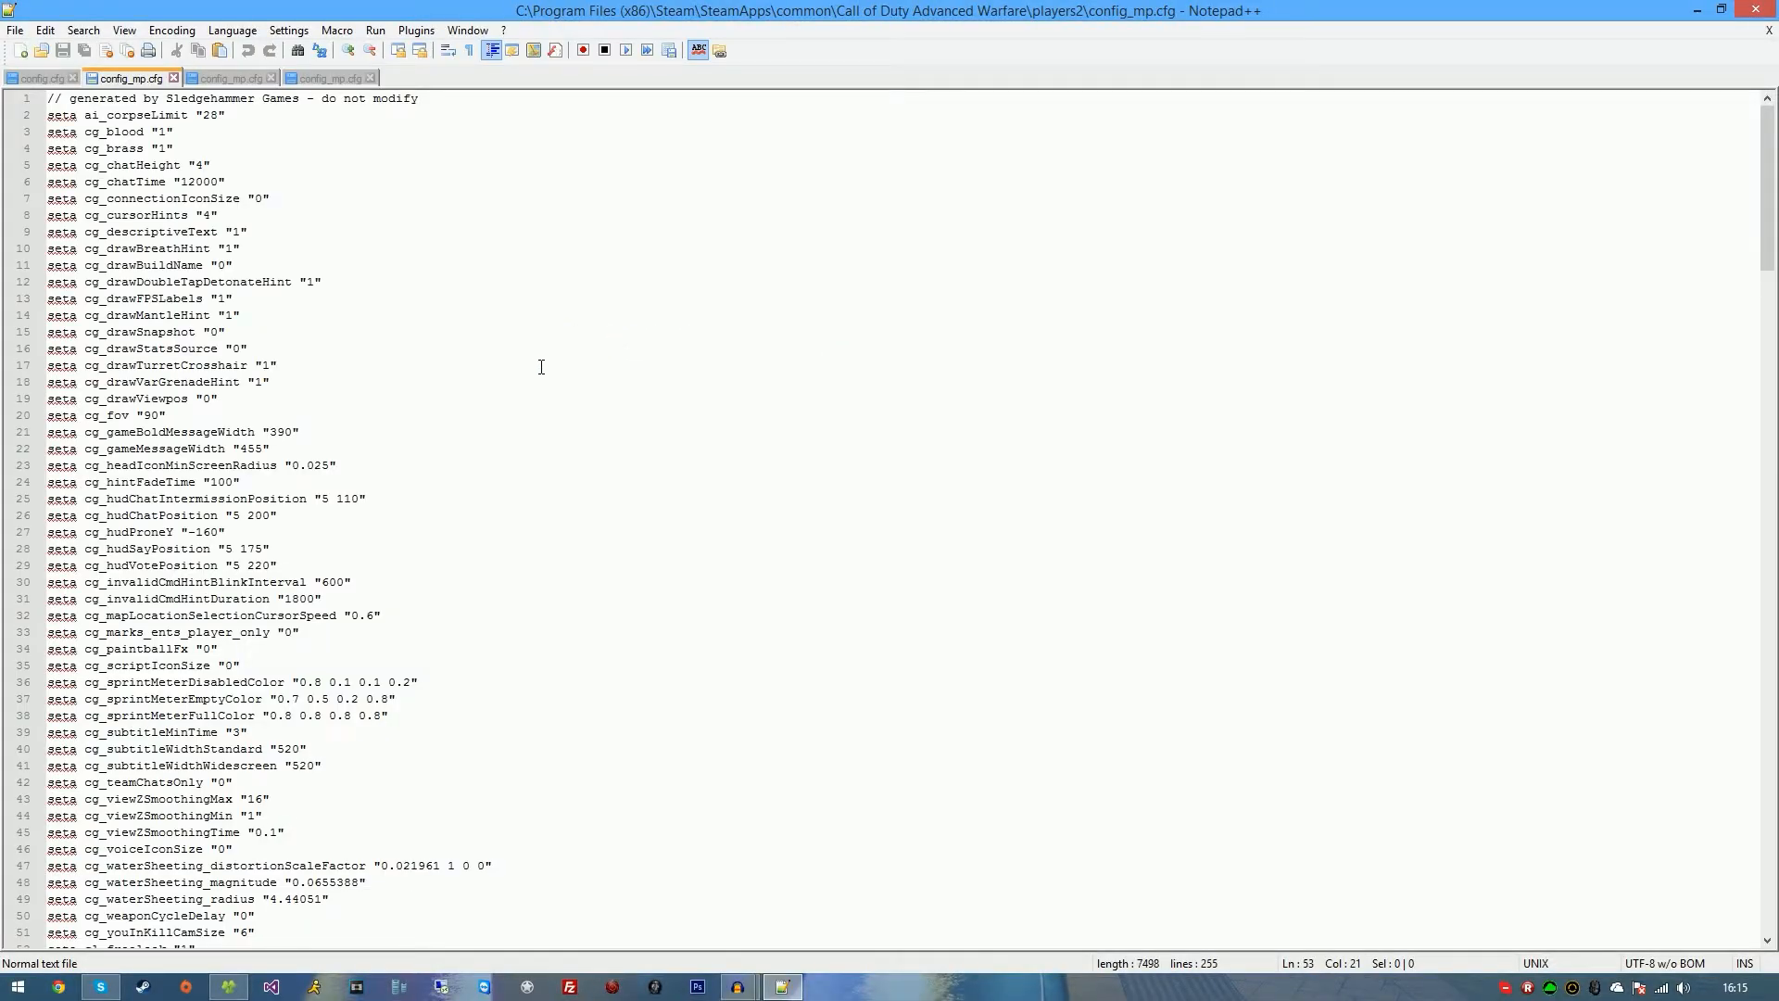
{"action": "key", "text": "Ctrl+f"}
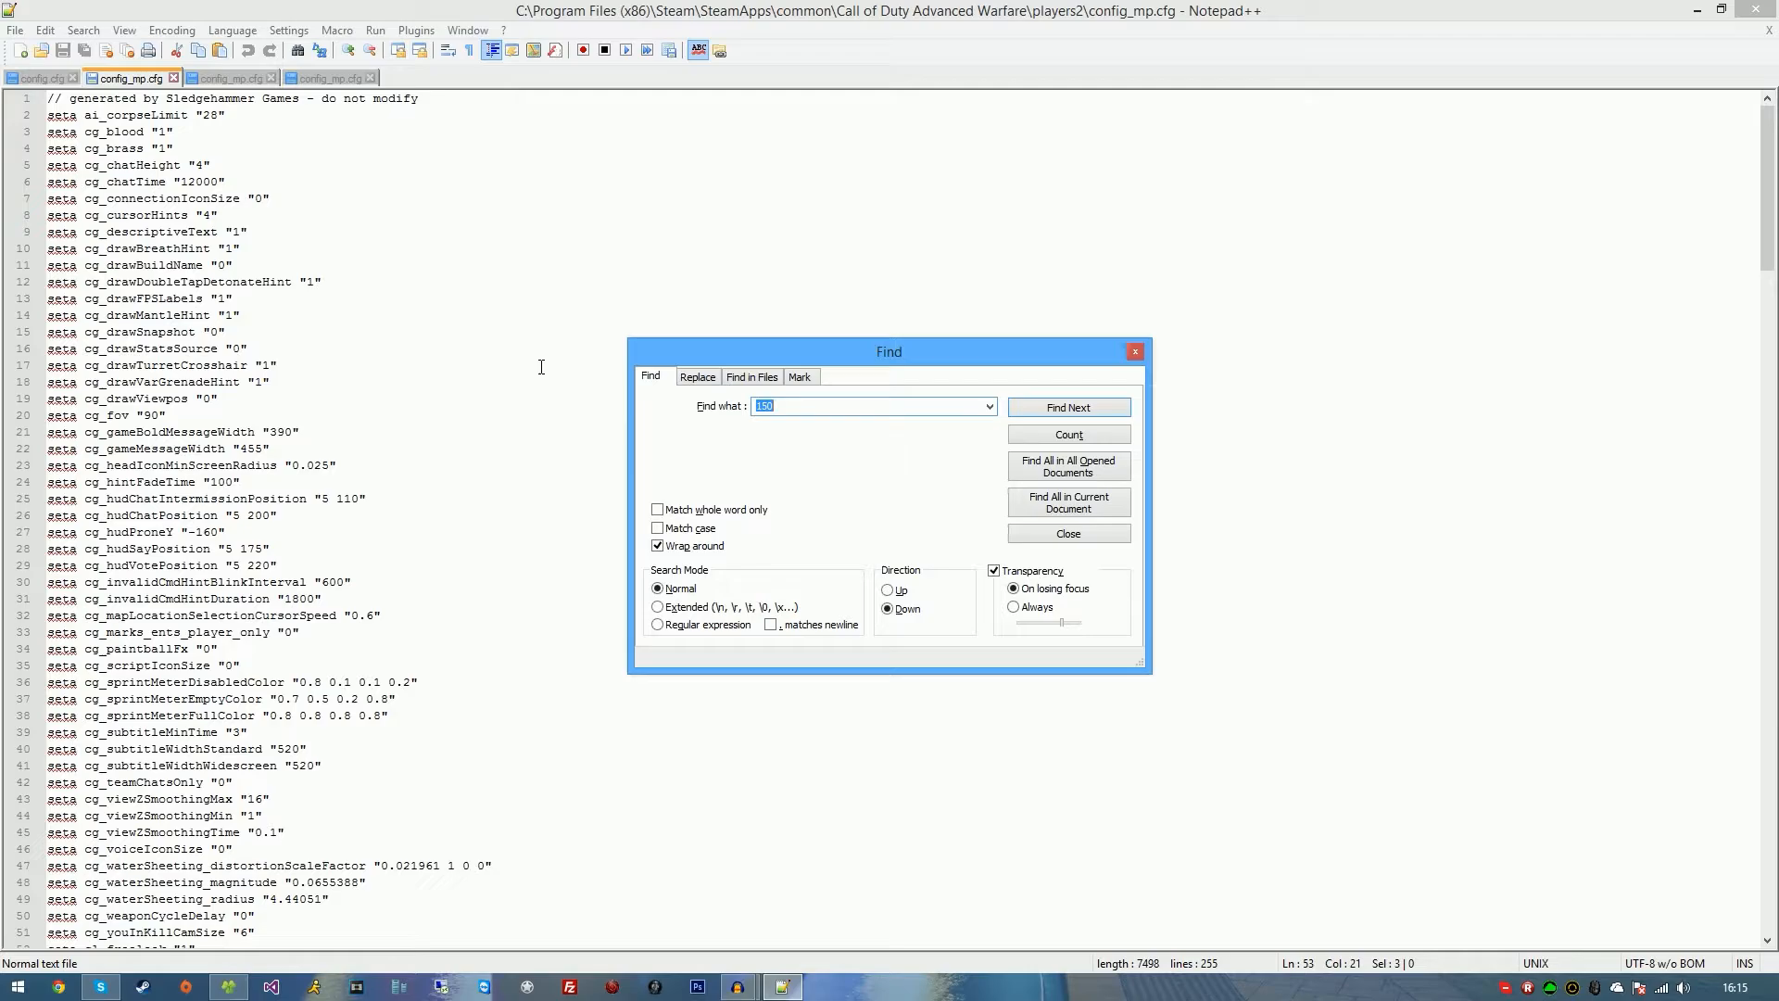
{"action": "type", "text": "ping"}
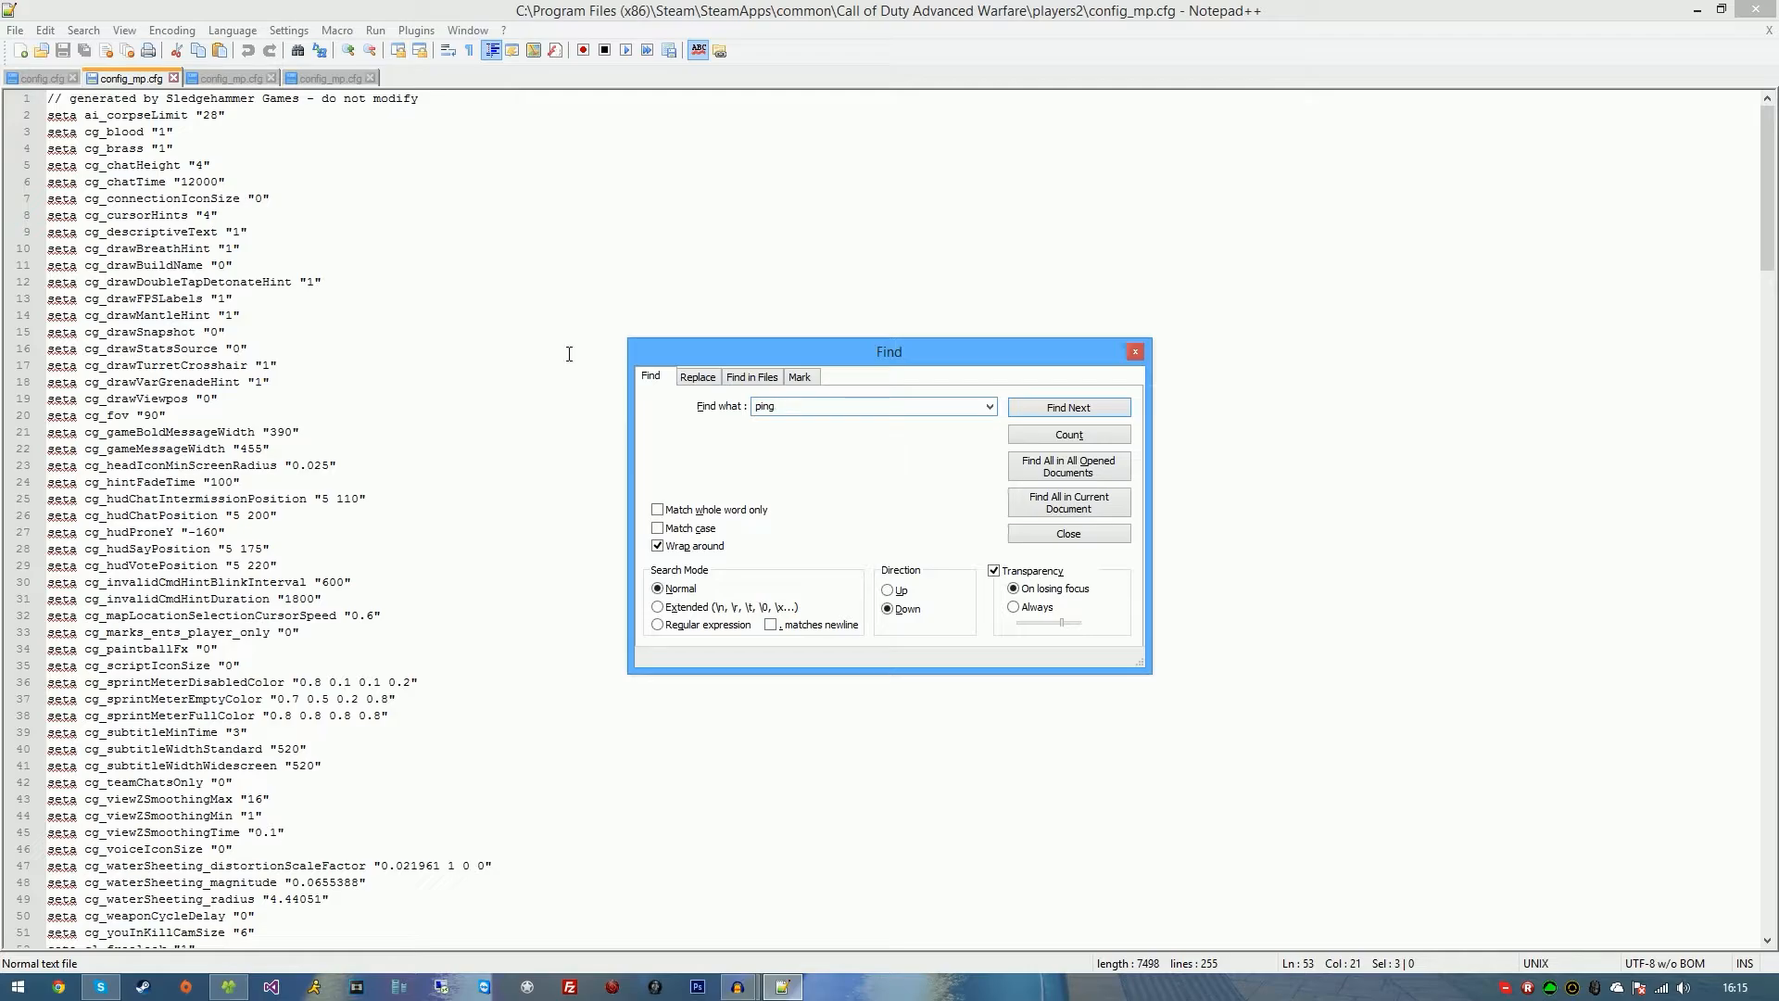
{"action": "left_click", "coordinate": [1068, 406]}
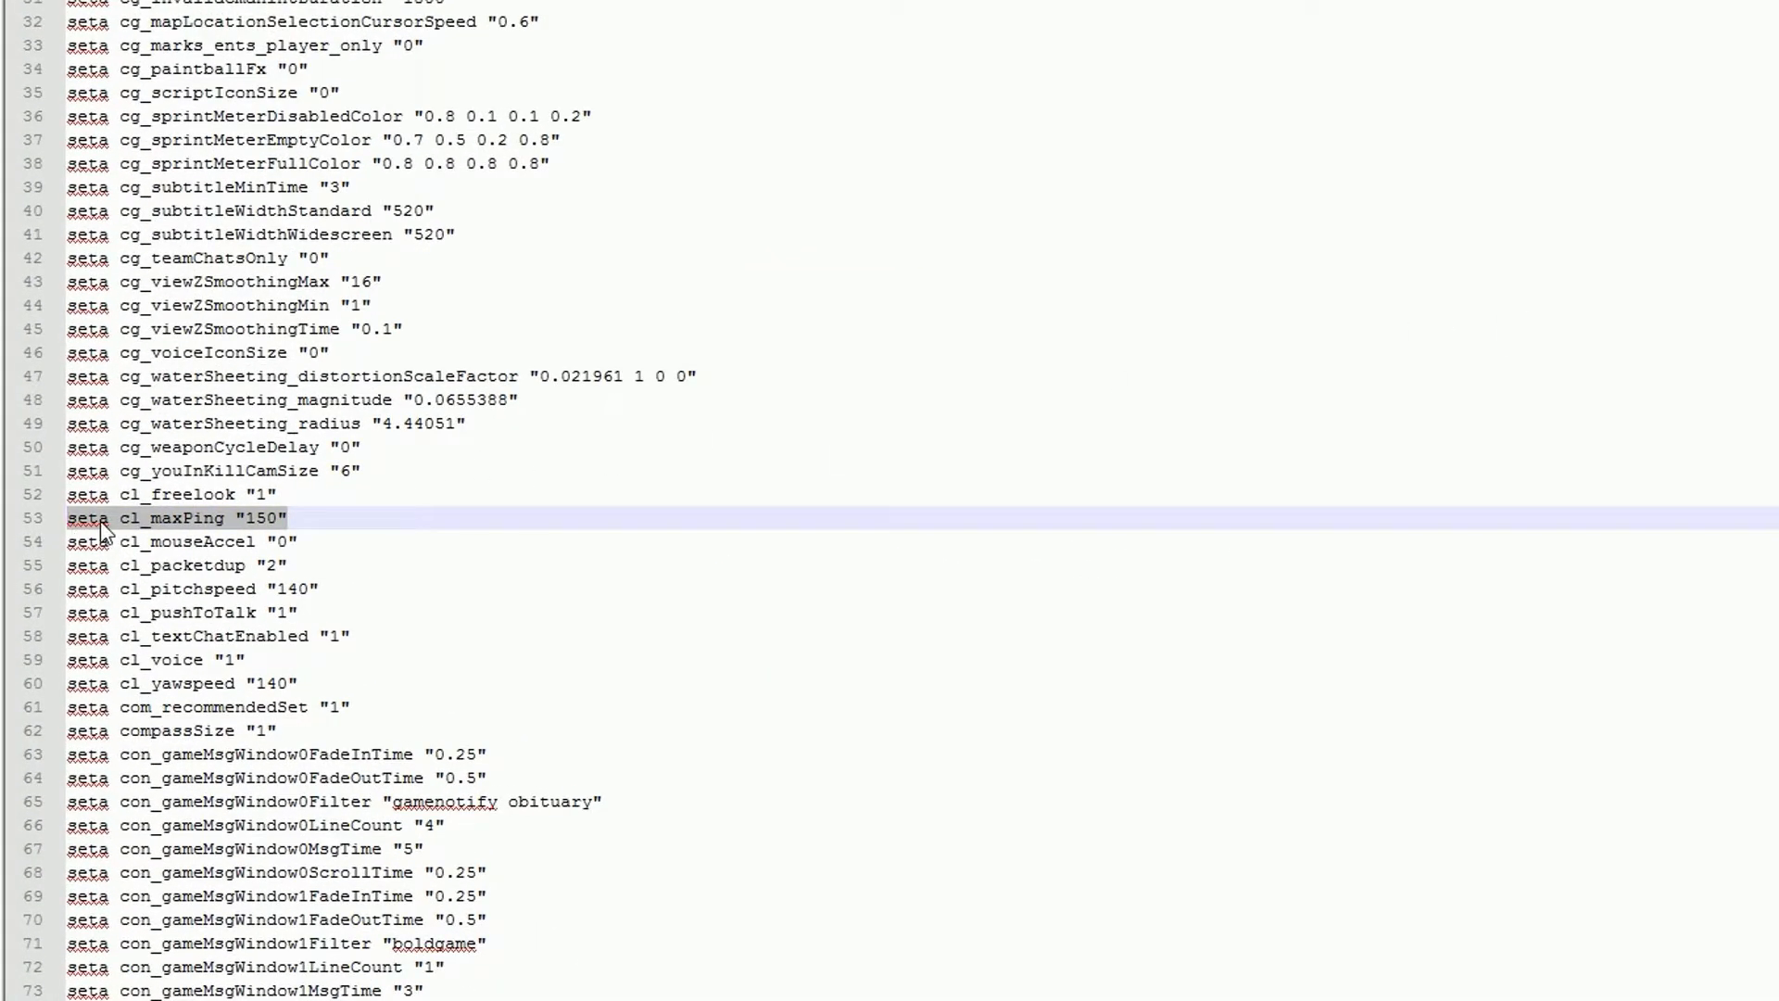
{"action": "mouse_move", "coordinate": [248, 530]}
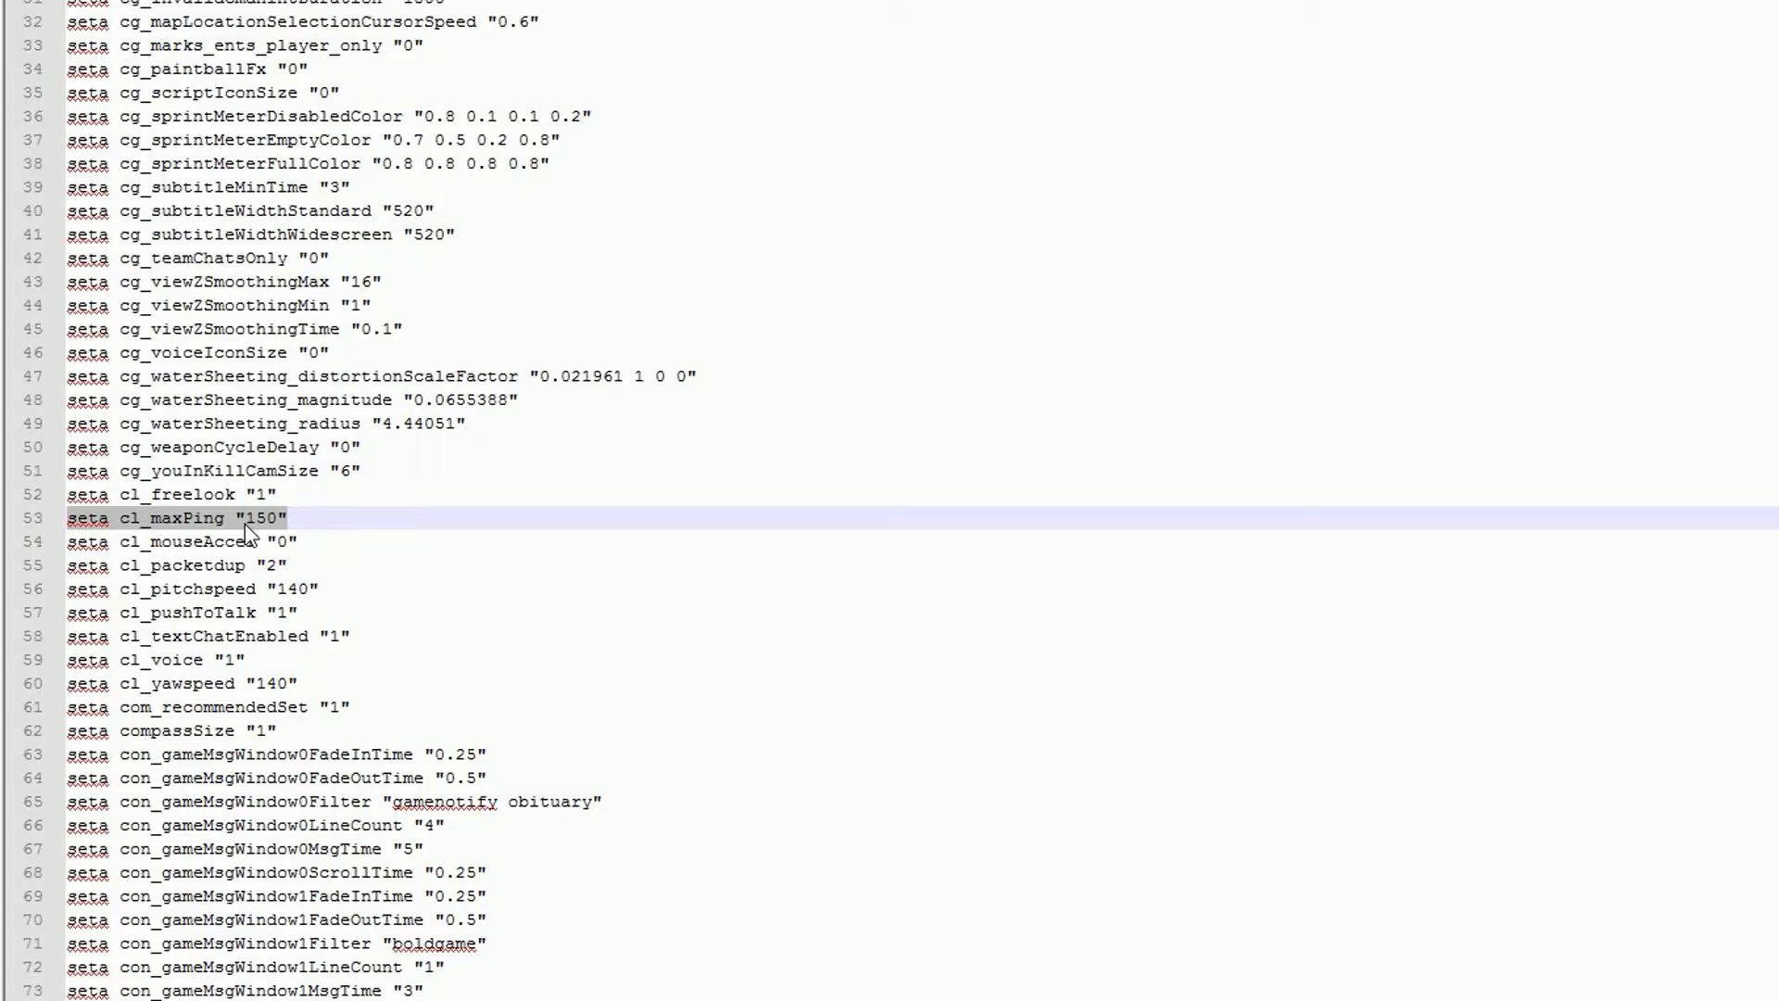
Replace the cl_maxPing value with 150
{"action": "double_click", "coordinate": [269, 519]}
{"action": "type", "text": "80"}
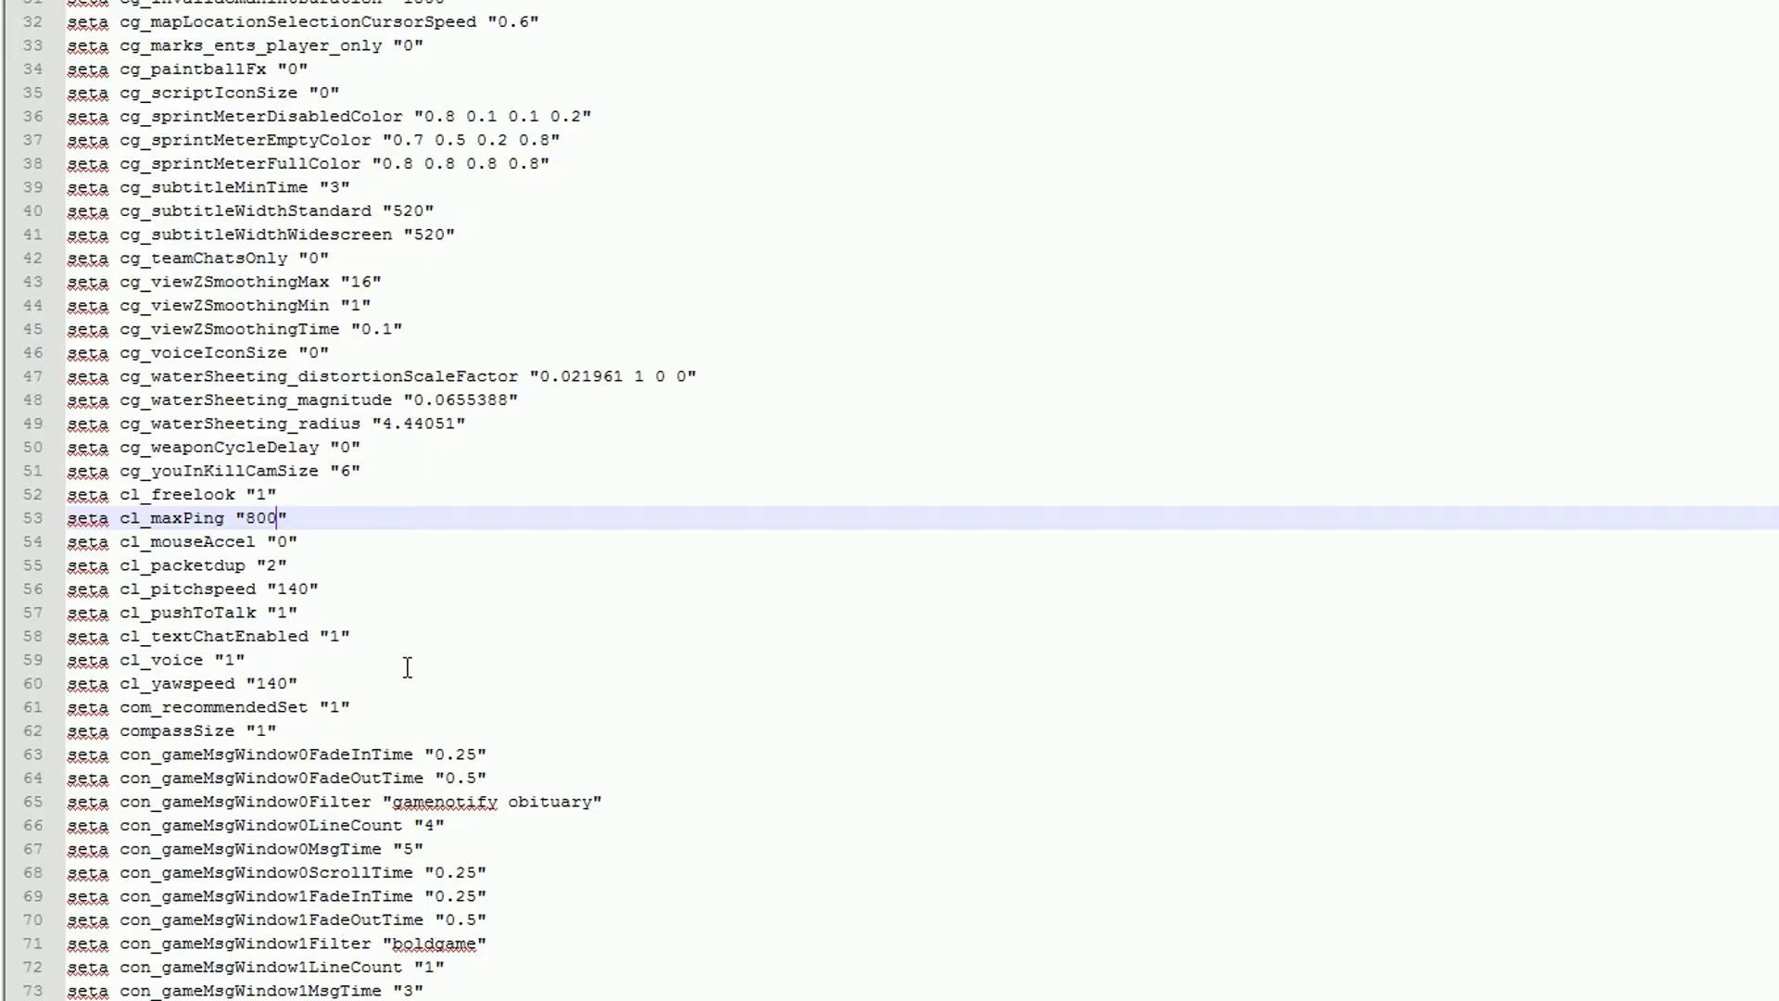
{"action": "key", "text": "BackSpace"}
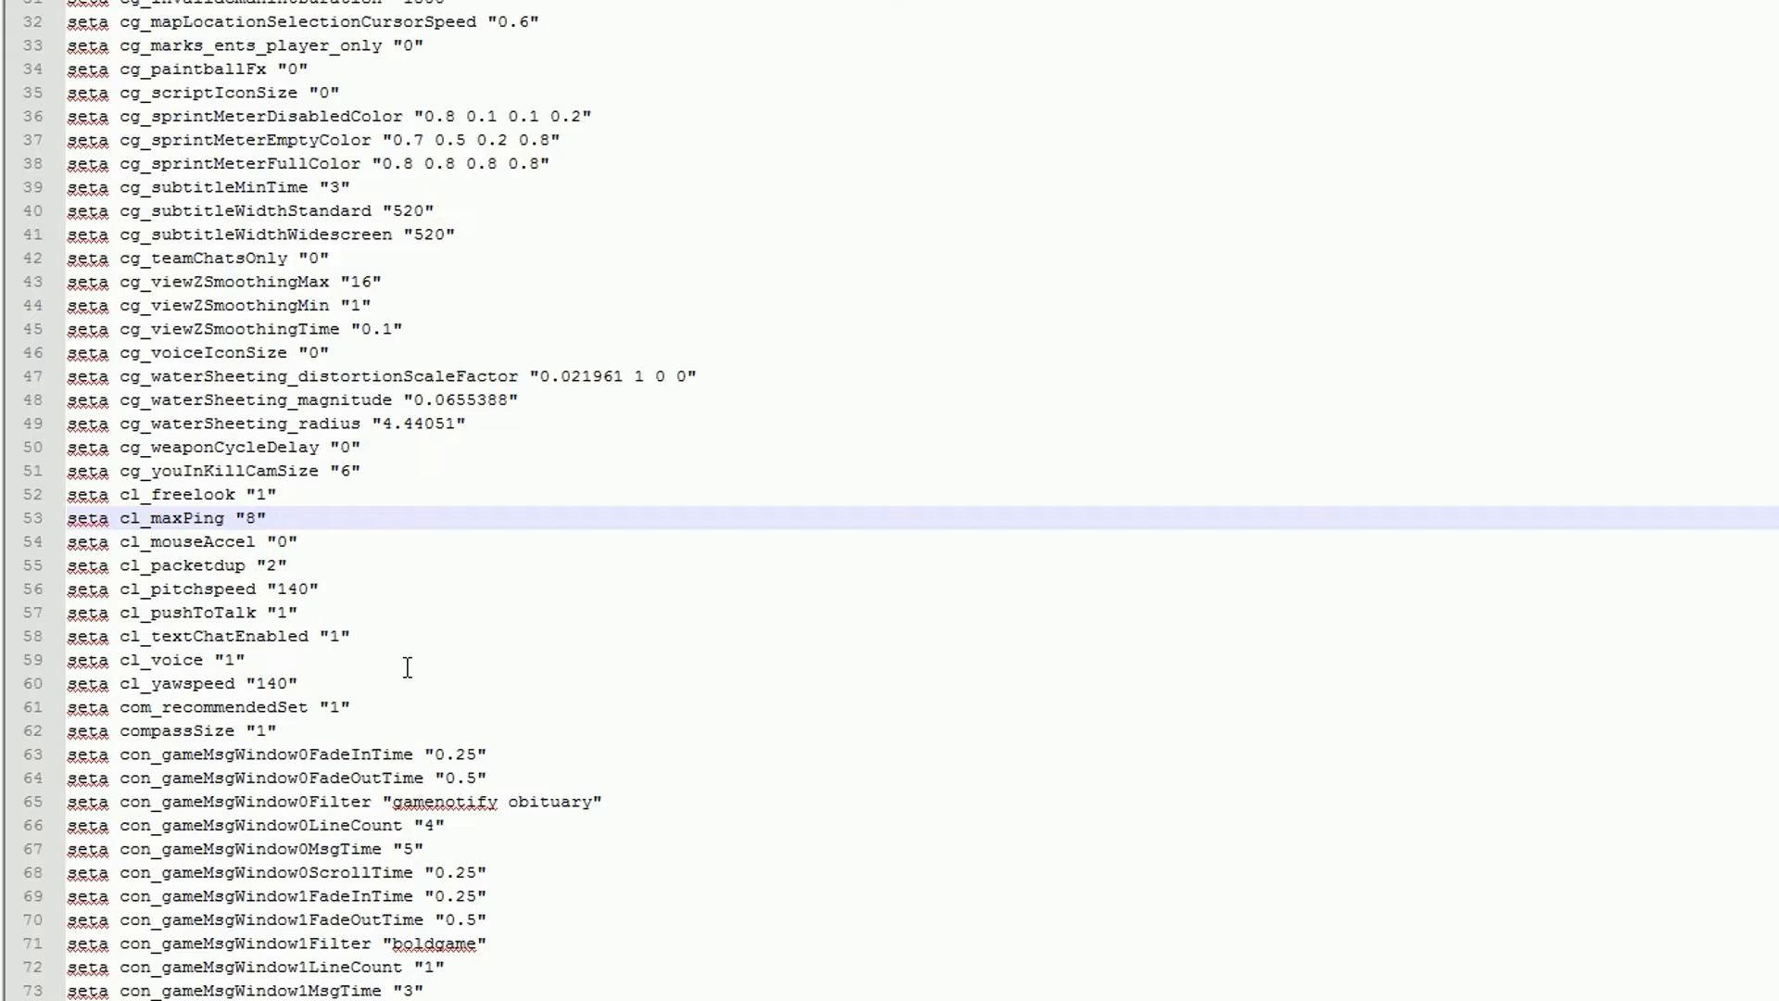
{"action": "type", "text": "150"}
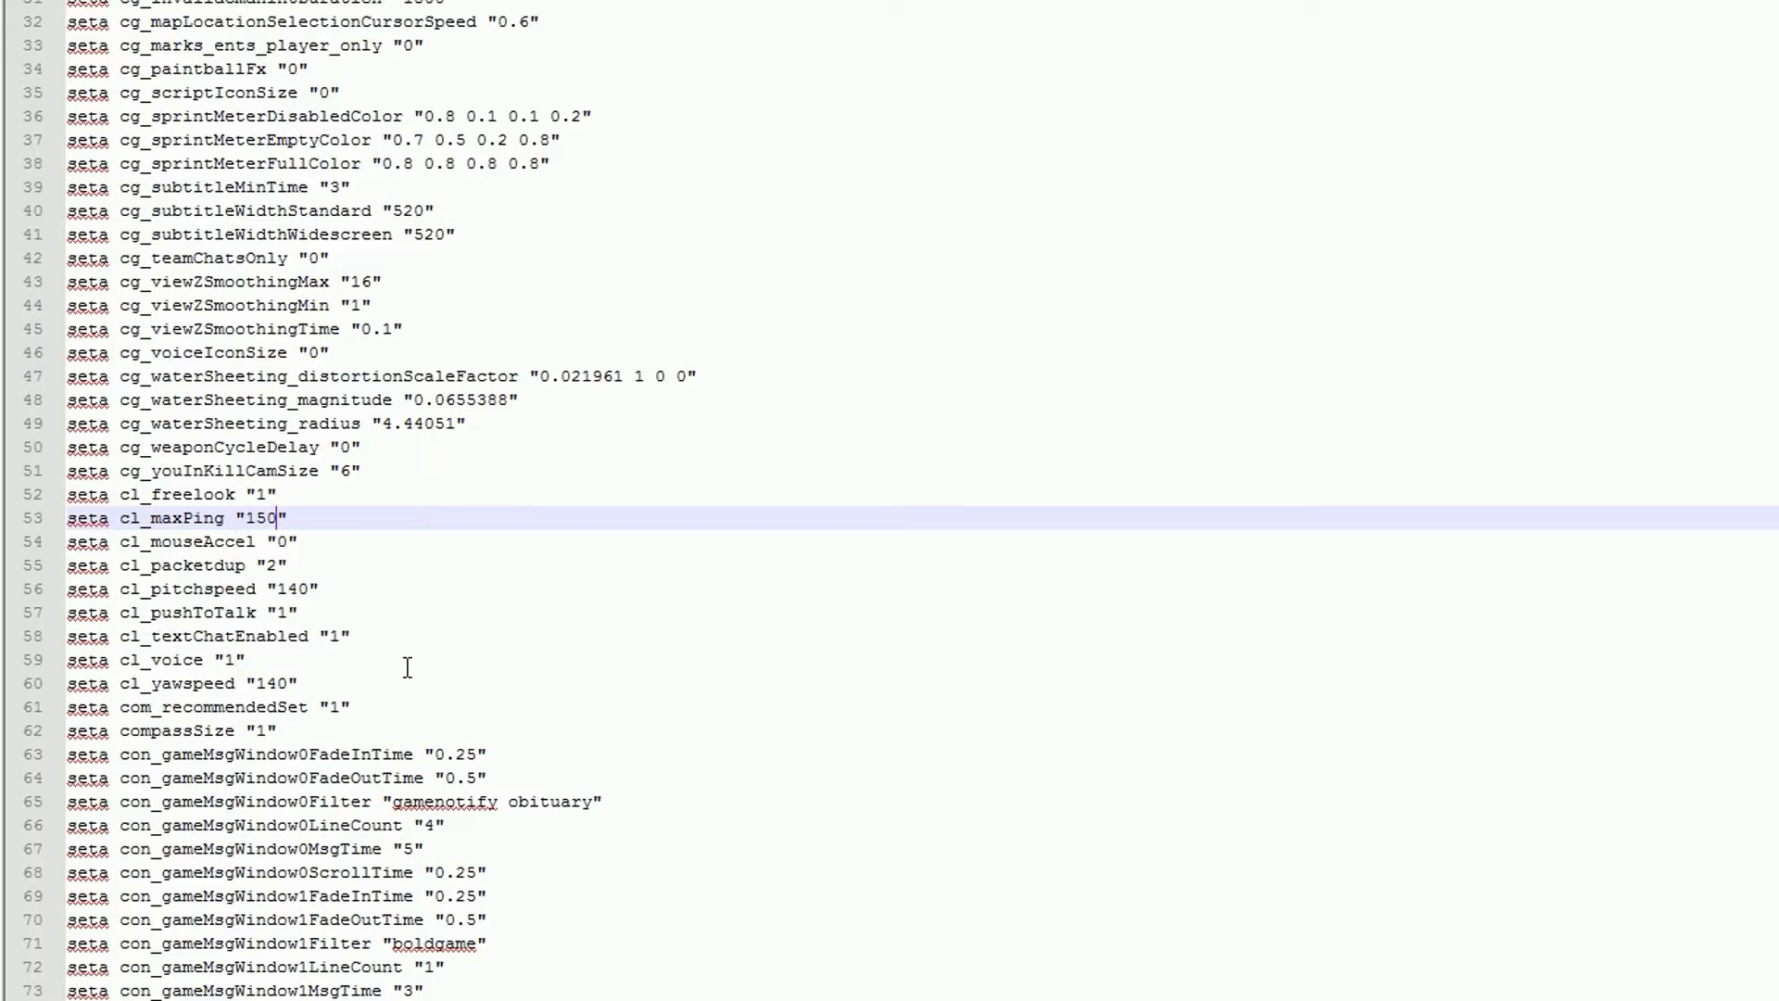